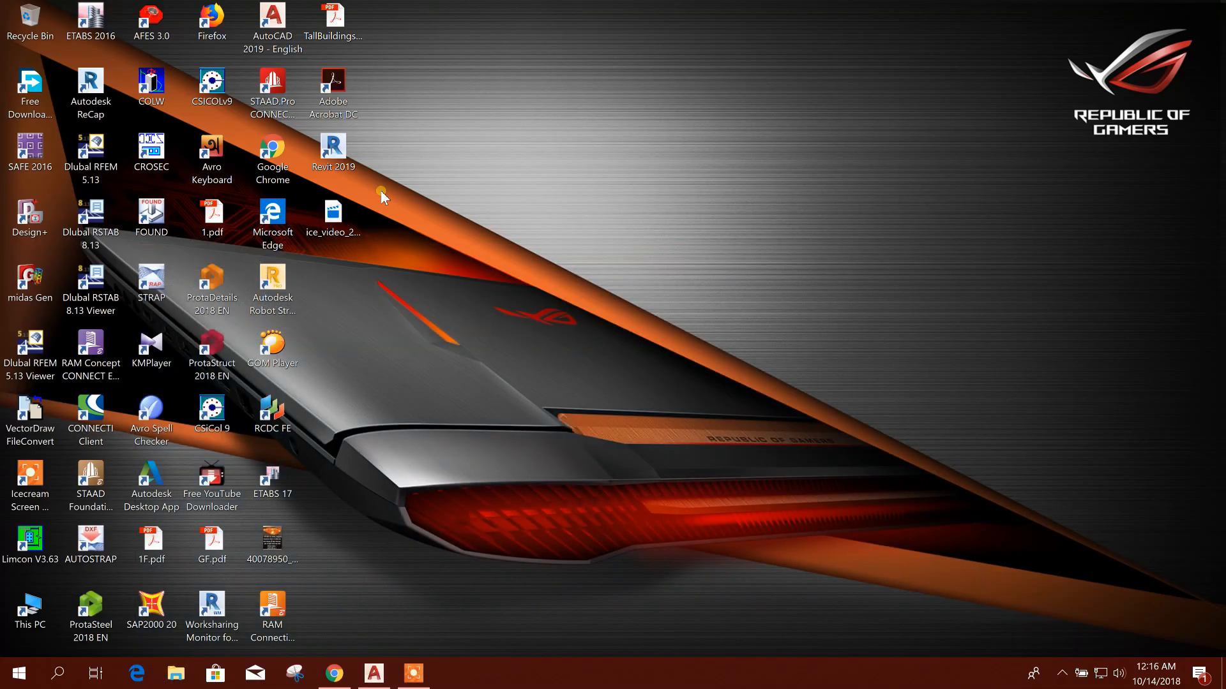
# Launch Dlubal RFEM 5.13 from its desktop shortcut, loading the RCC1 building model.
pyautogui.click(89, 152)
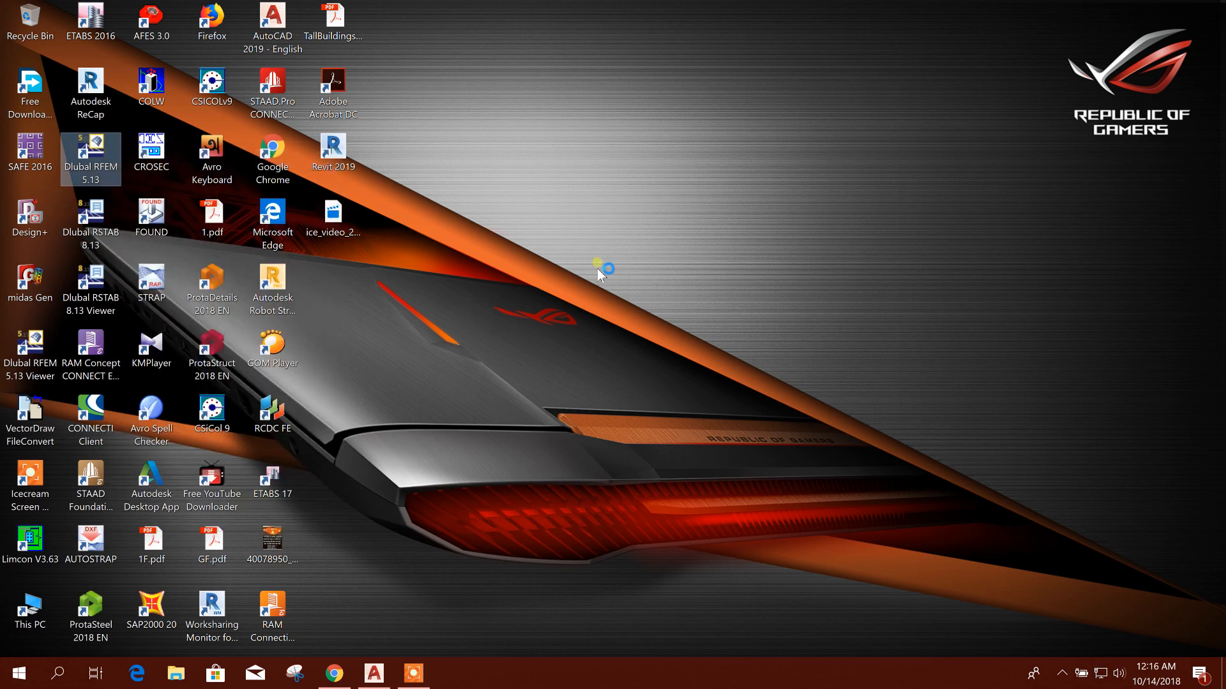
pyautogui.doubleClick(89, 156)
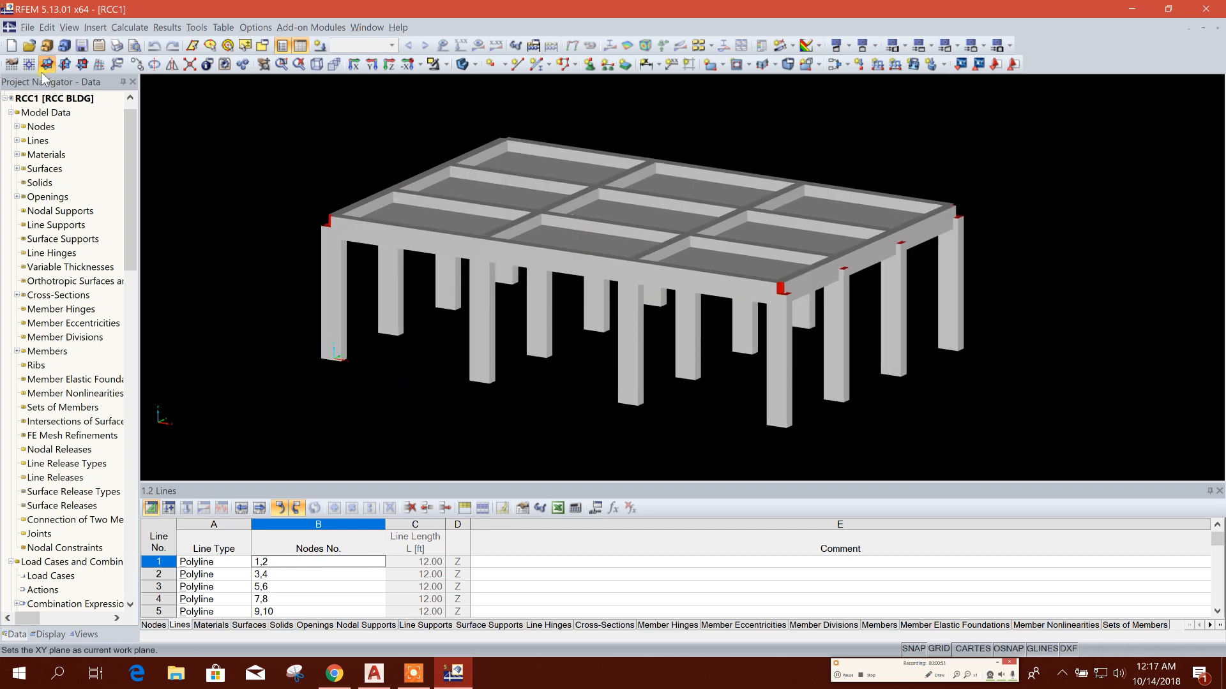
pyautogui.moveTo(13, 44)
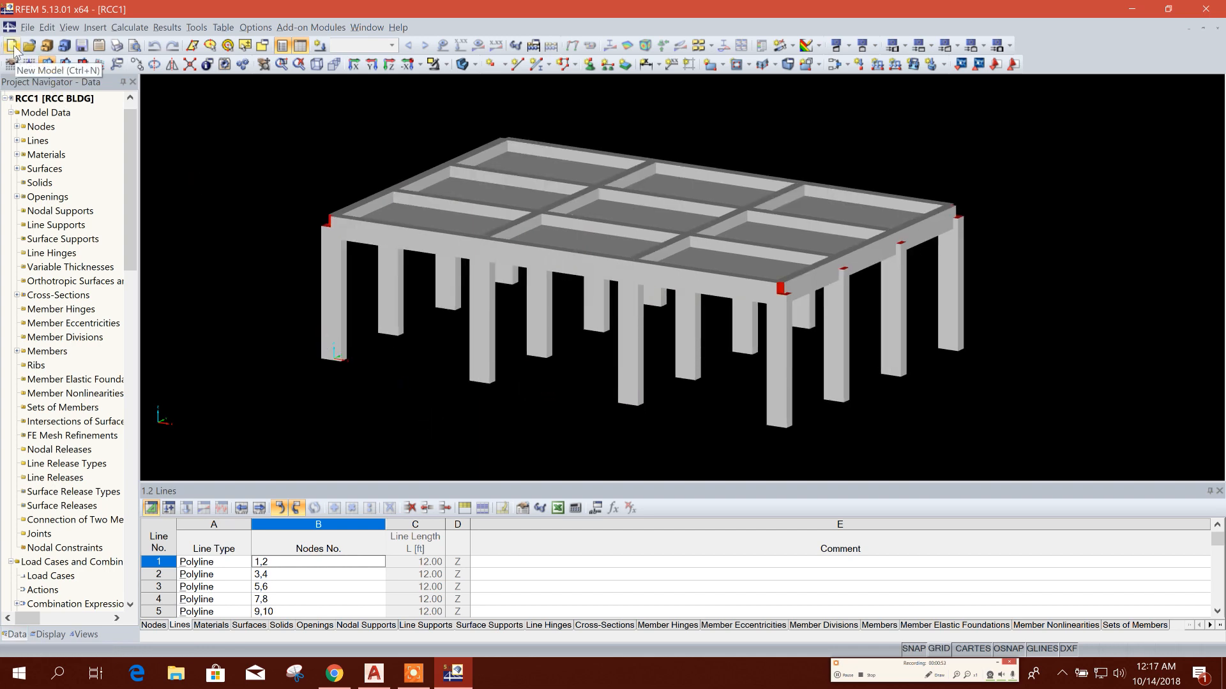
pyautogui.click(13, 46)
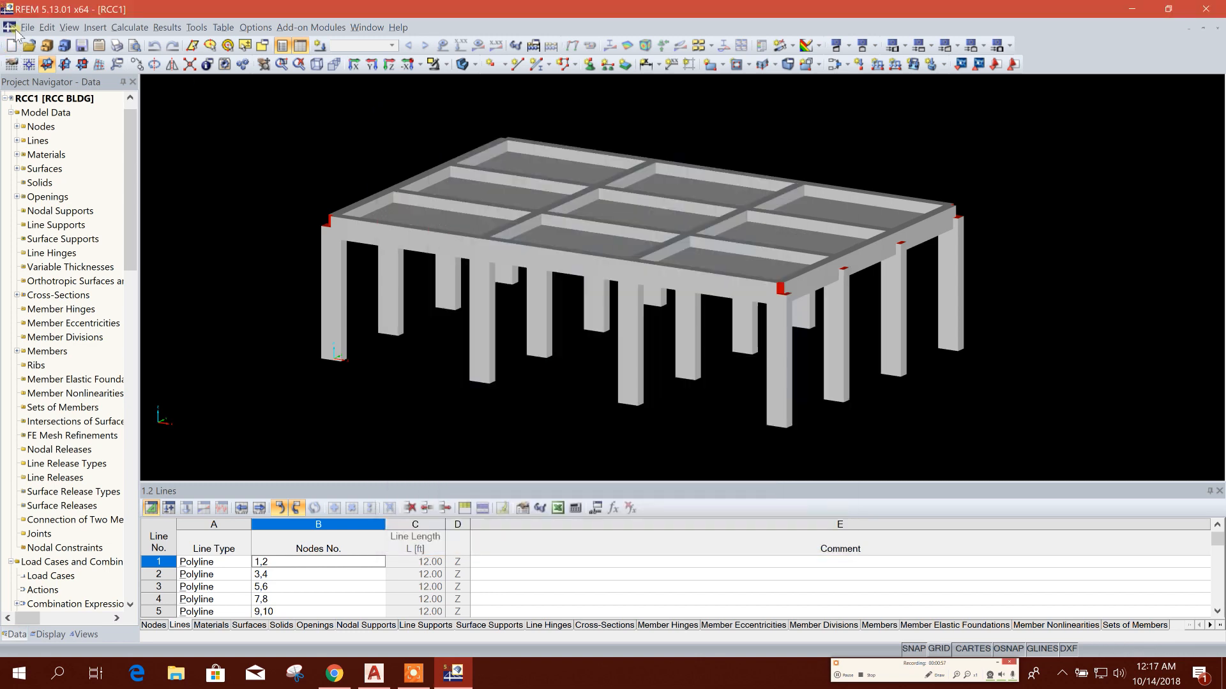
# Start a new model so the New Model - General Data dialog appears.
pyautogui.click(11, 43)
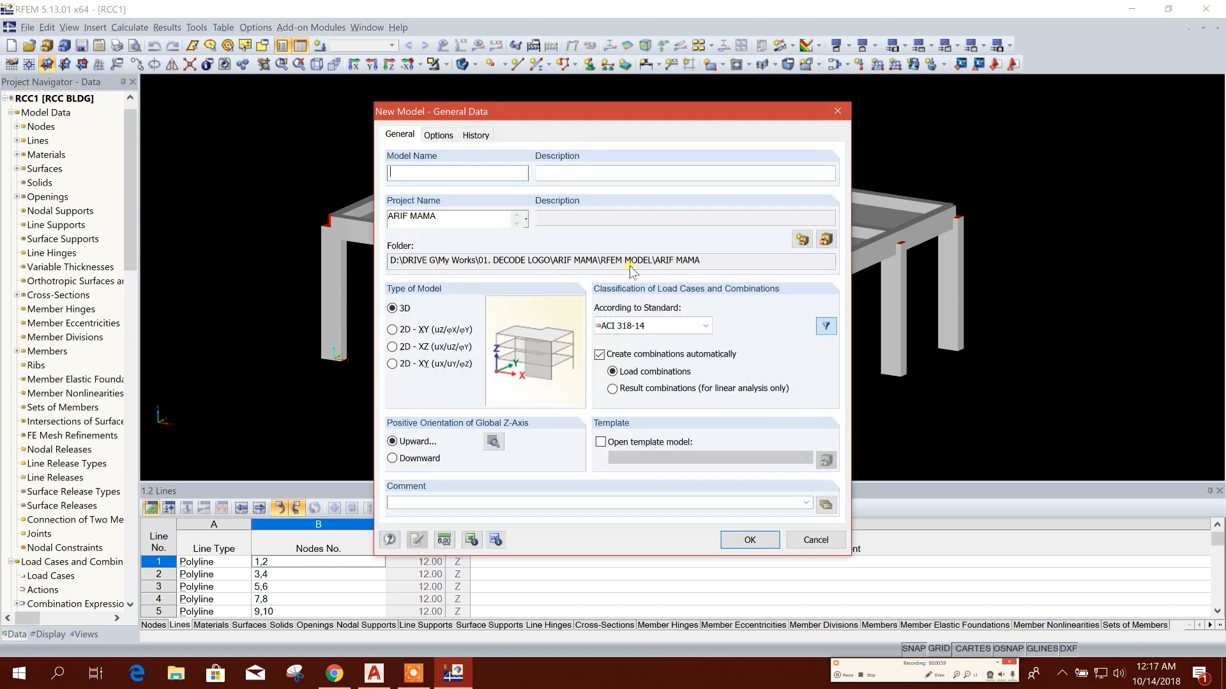
pyautogui.moveTo(436, 178)
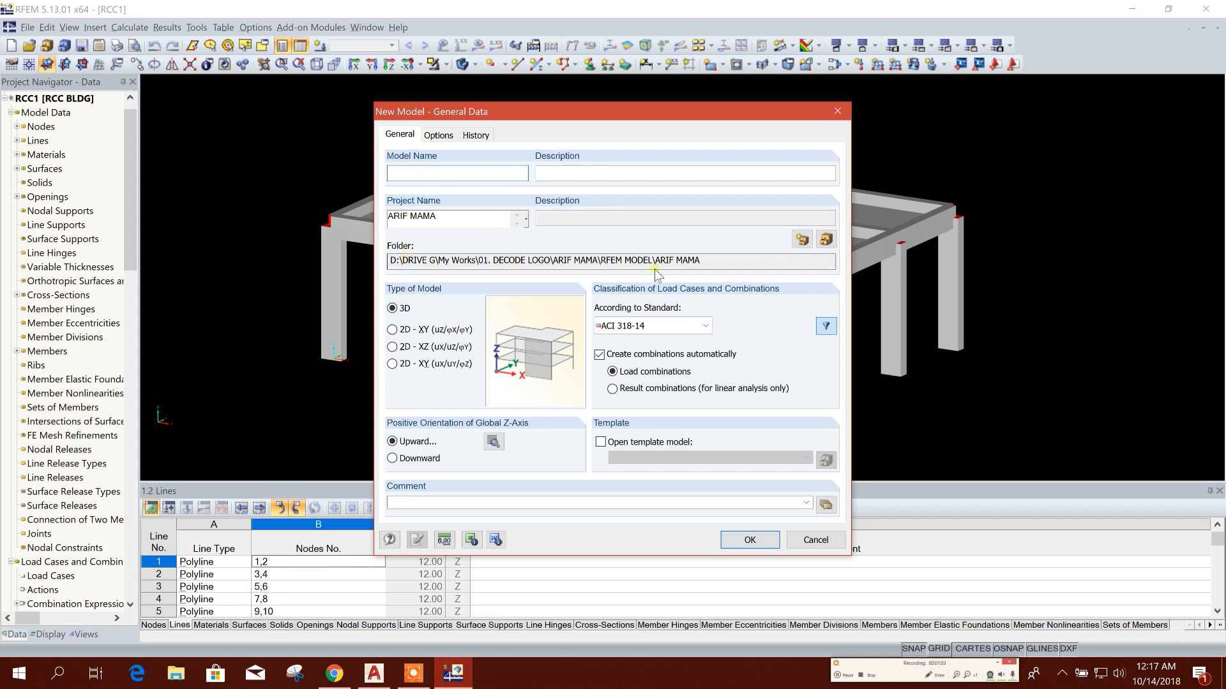
pyautogui.moveTo(801, 239)
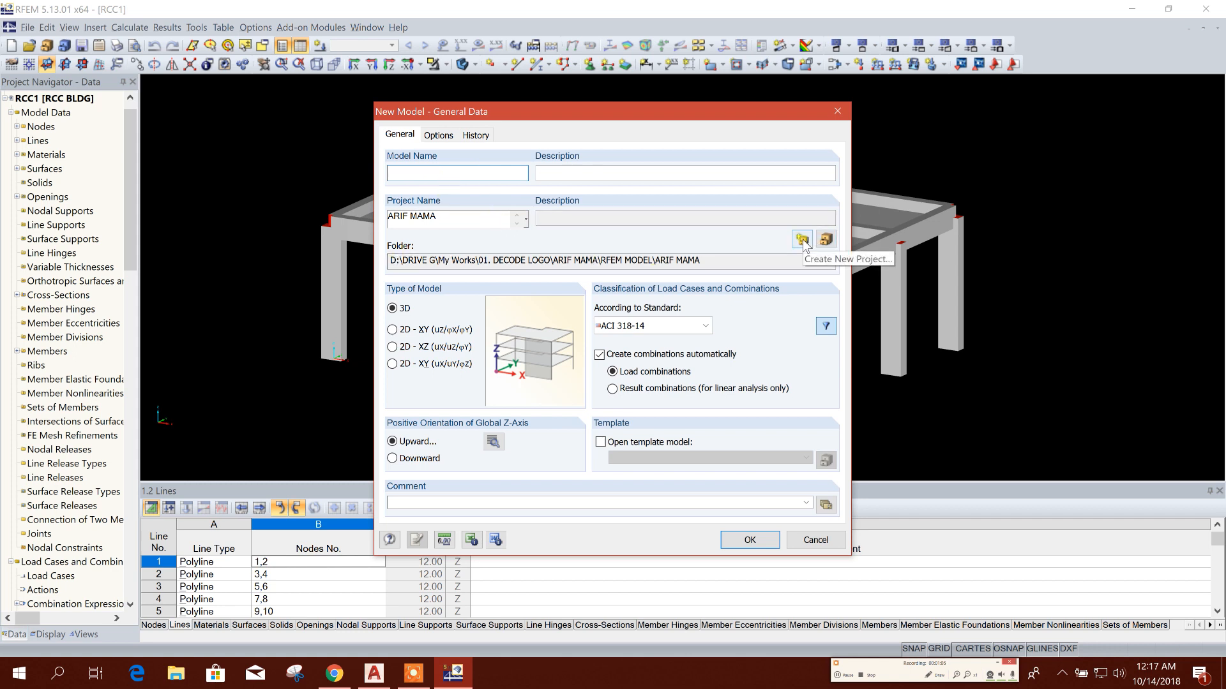
# Create a new project folder TUTORIAL inside DLUBAL and choose it as the project location.
pyautogui.click(801, 239)
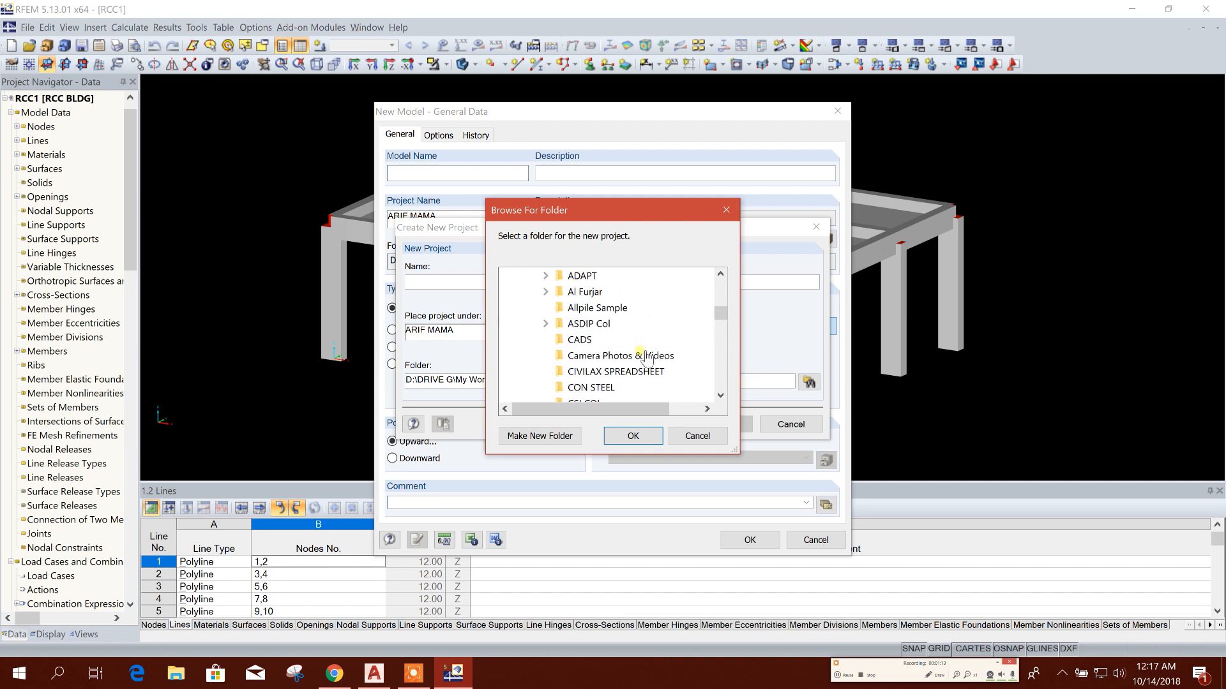
pyautogui.scroll(-3)
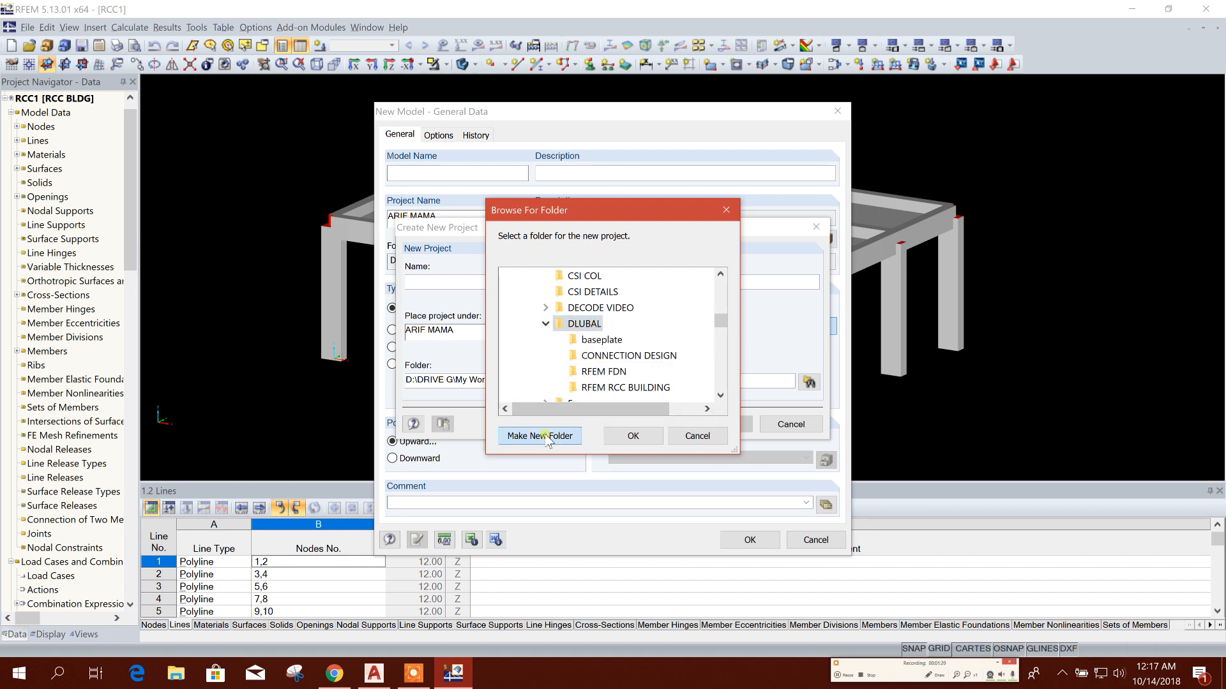
pyautogui.click(538, 435)
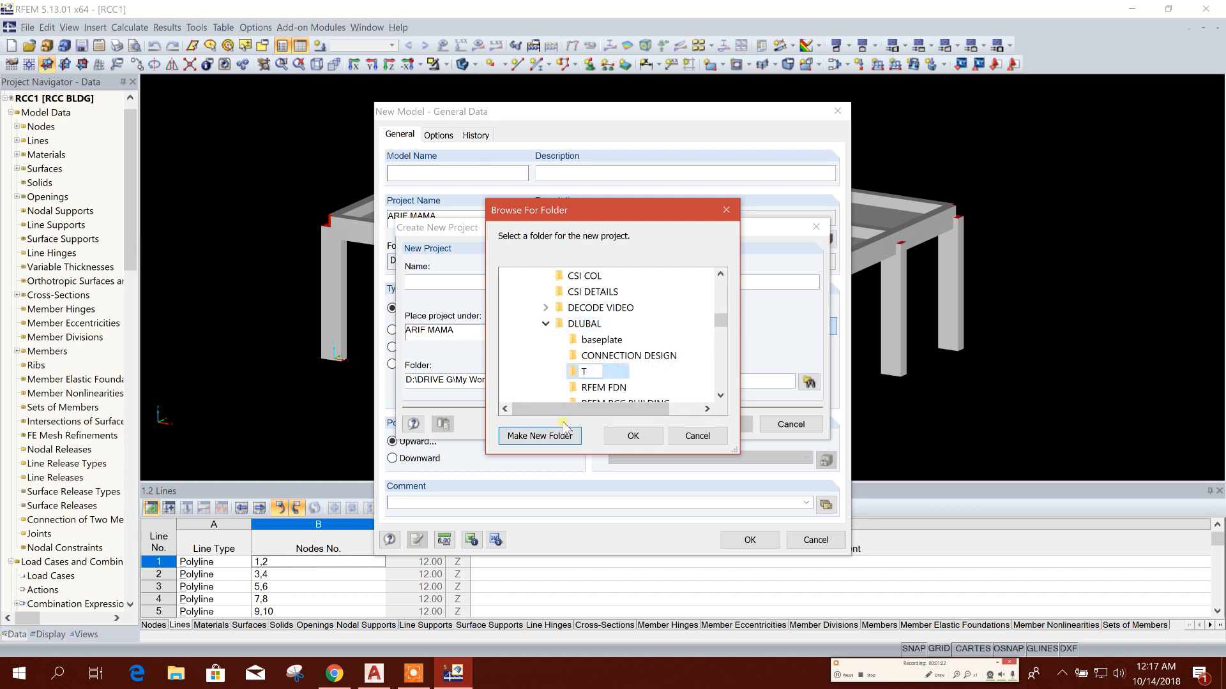
pyautogui.write('UTORIAL')
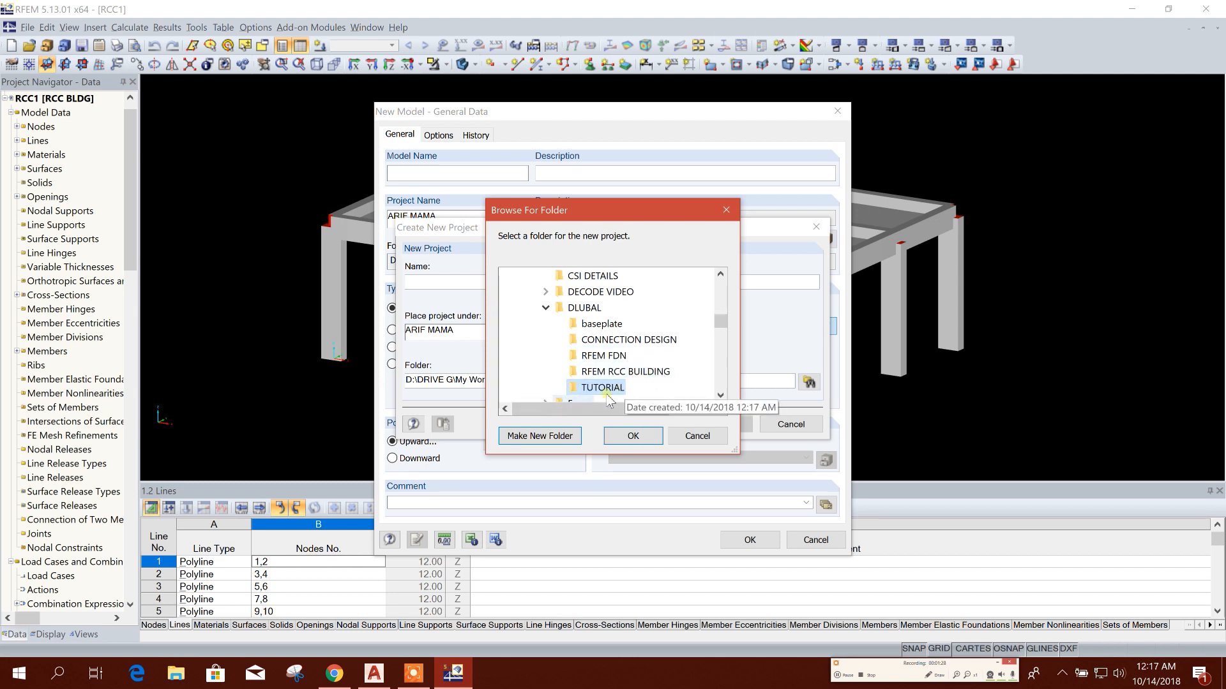
pyautogui.click(632, 435)
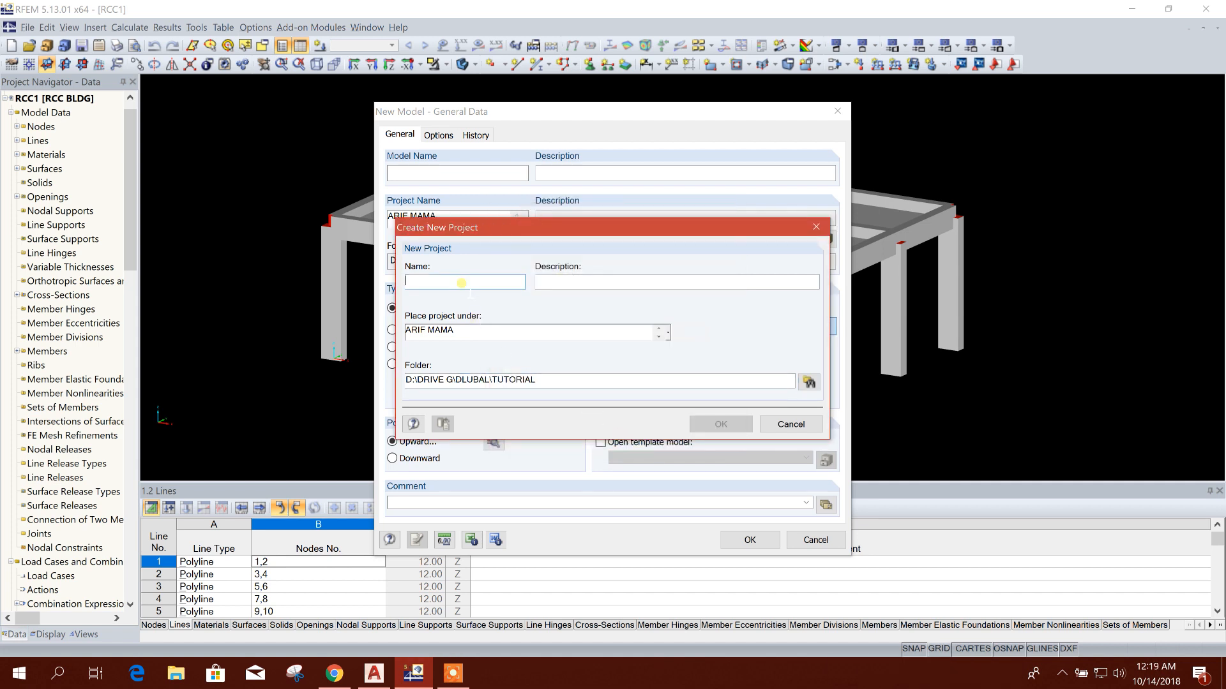
# Name the new project RCC BUILDING in DLUBAL\TUTORIAL and confirm its creation.
pyautogui.write('R')
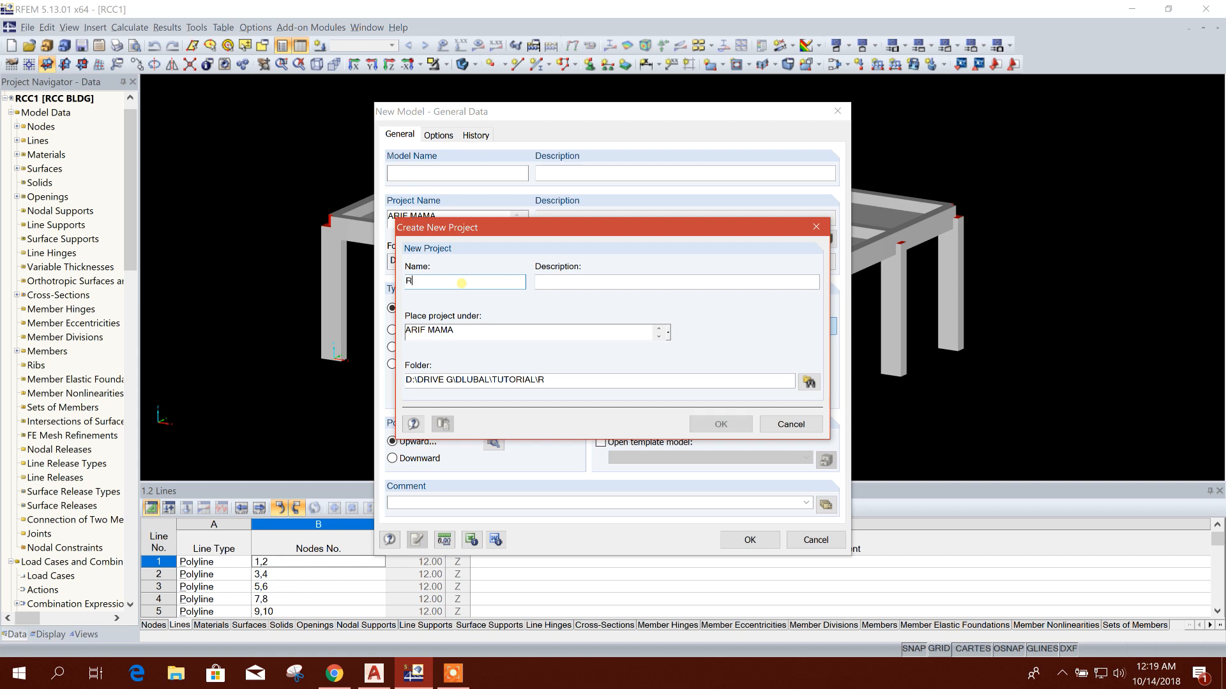
pyautogui.write('CC BUIL')
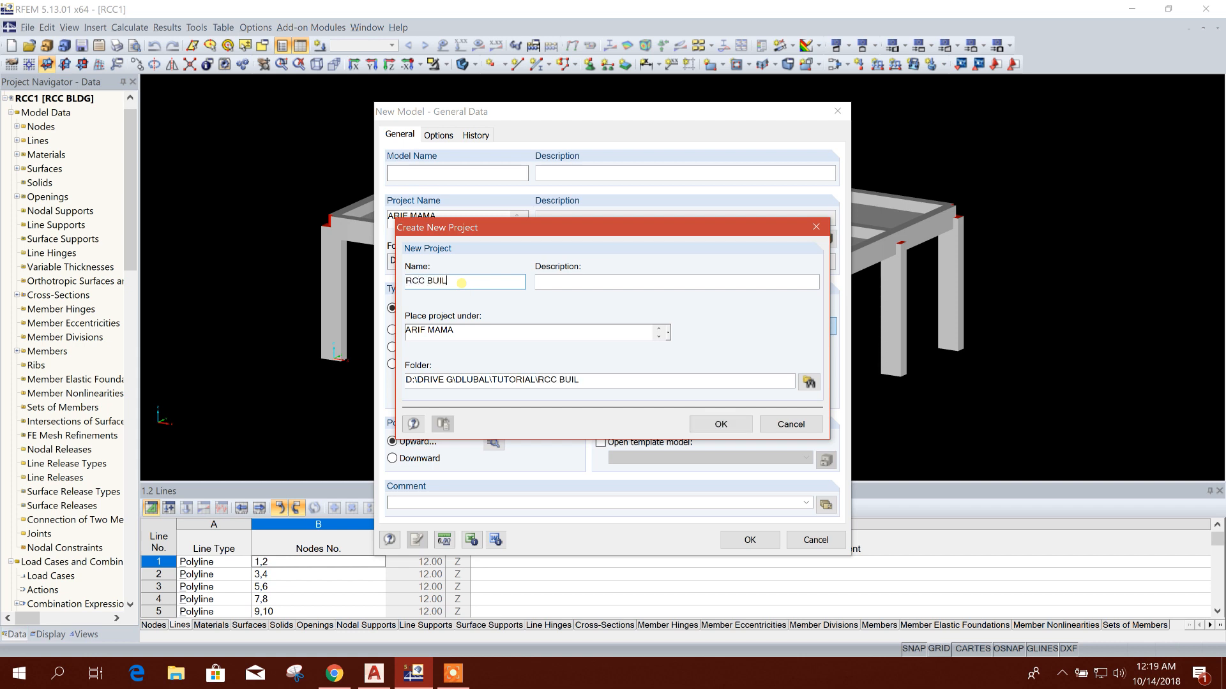
pyautogui.write('DING')
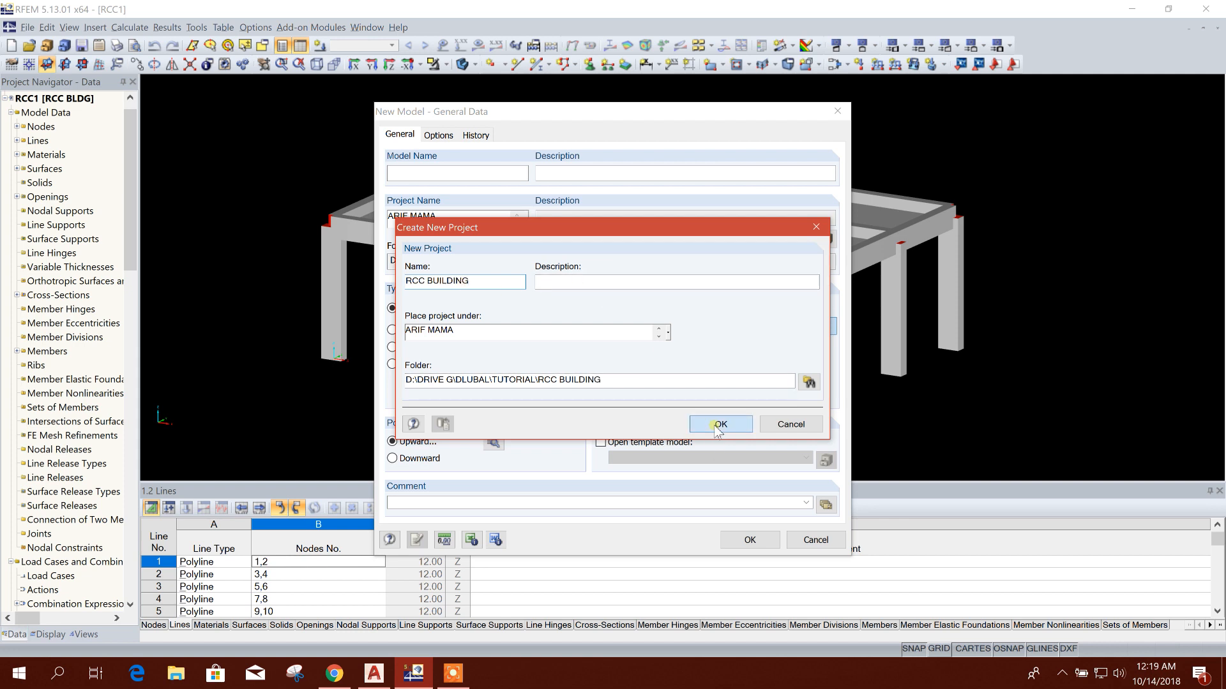
pyautogui.click(719, 424)
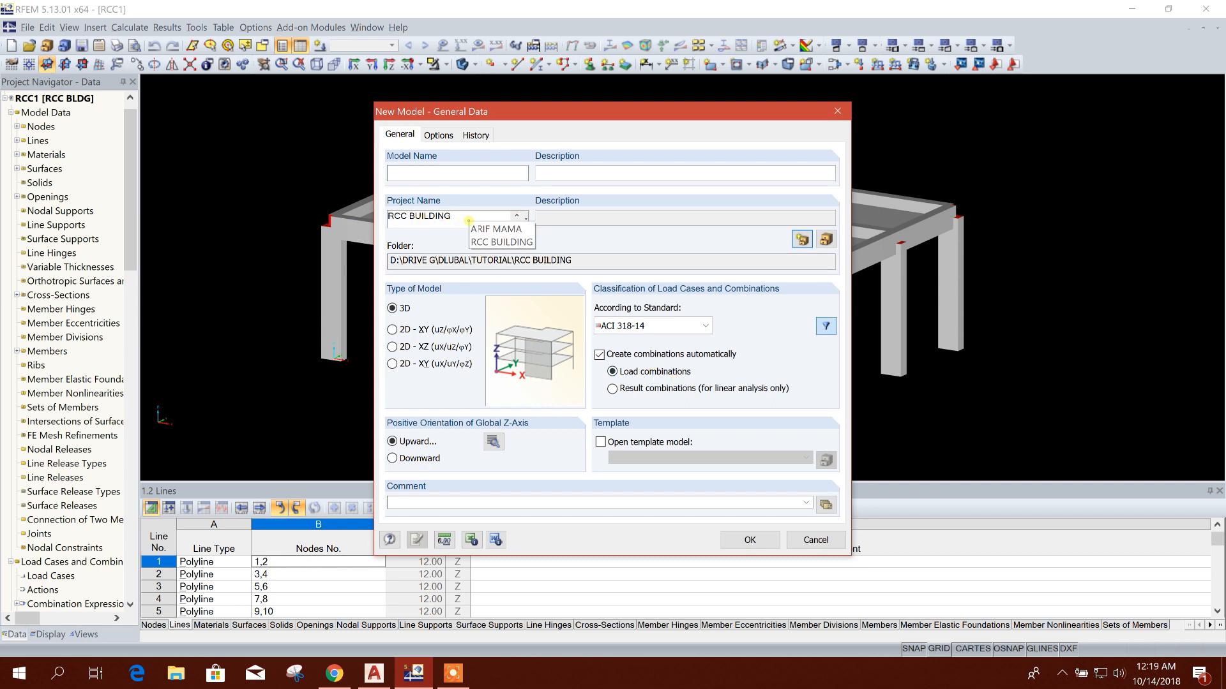
# Create the 3D model RCCBLDGDESIGN with ACI 318-14 load combinations.
pyautogui.click(457, 173)
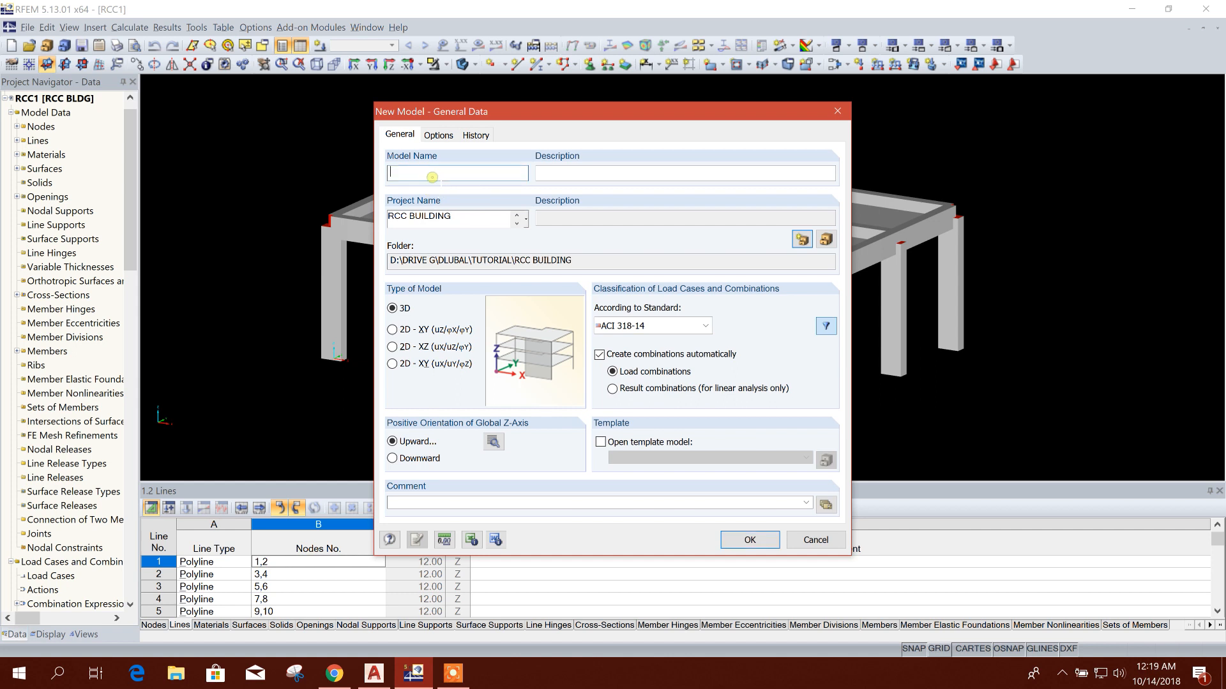
pyautogui.write('RCCBLDG')
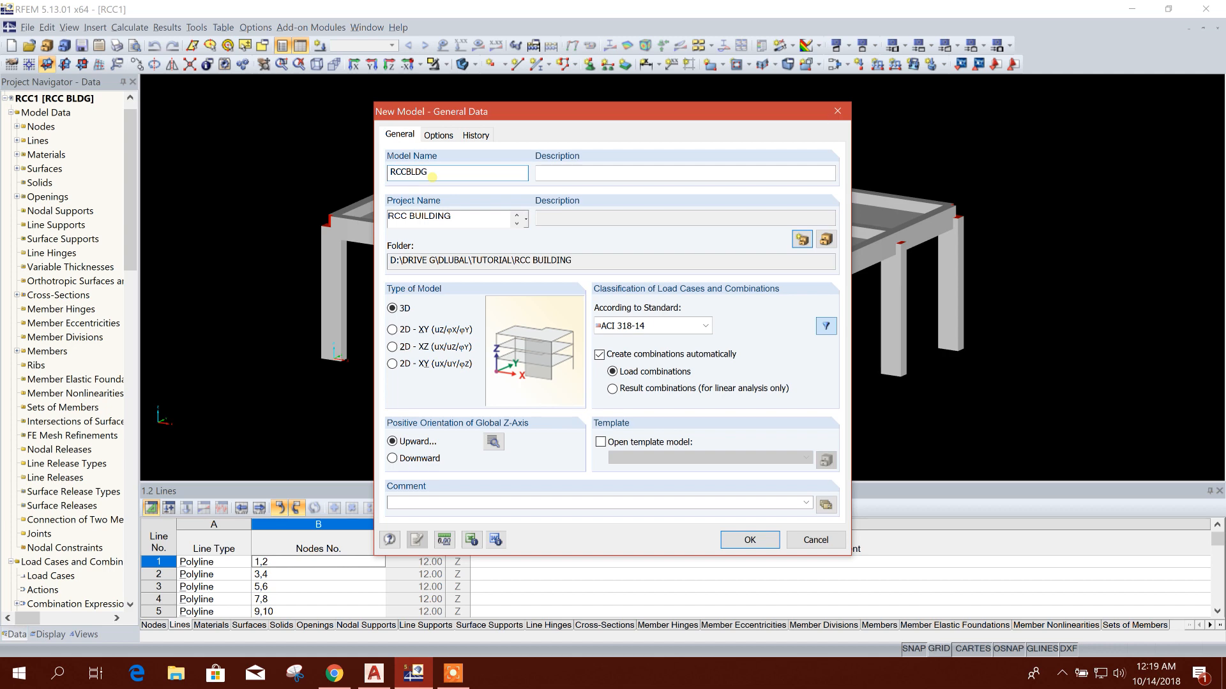
pyautogui.write('DESIGN')
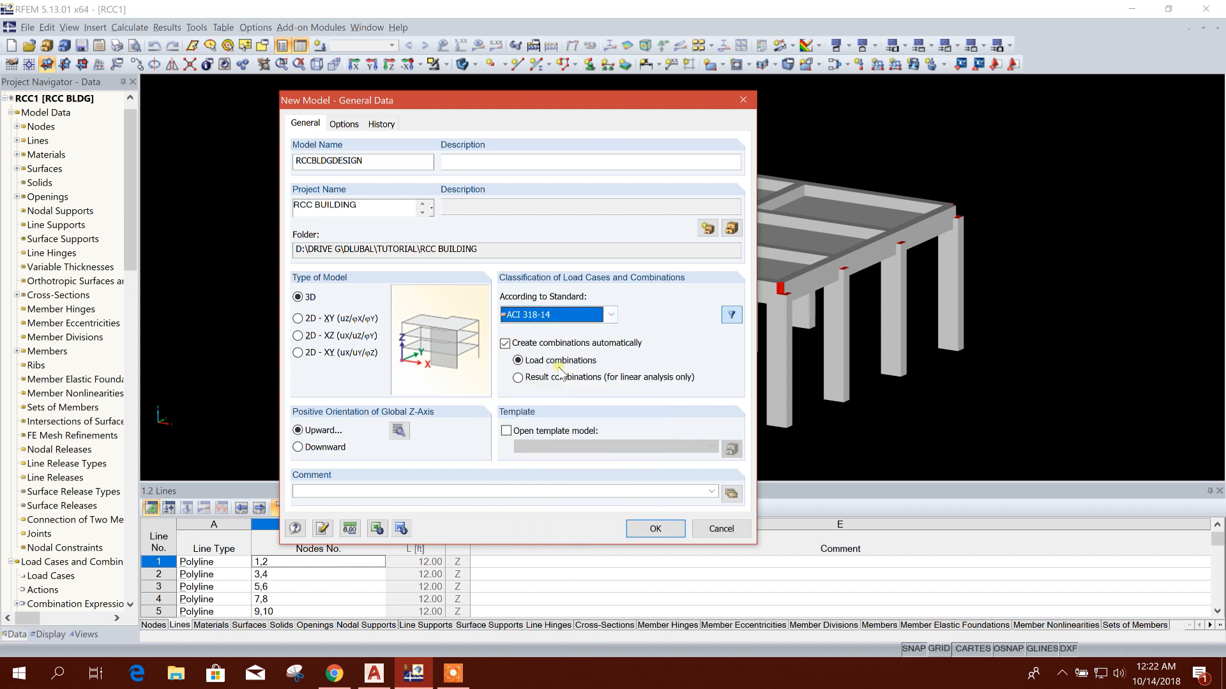
pyautogui.moveTo(559, 335)
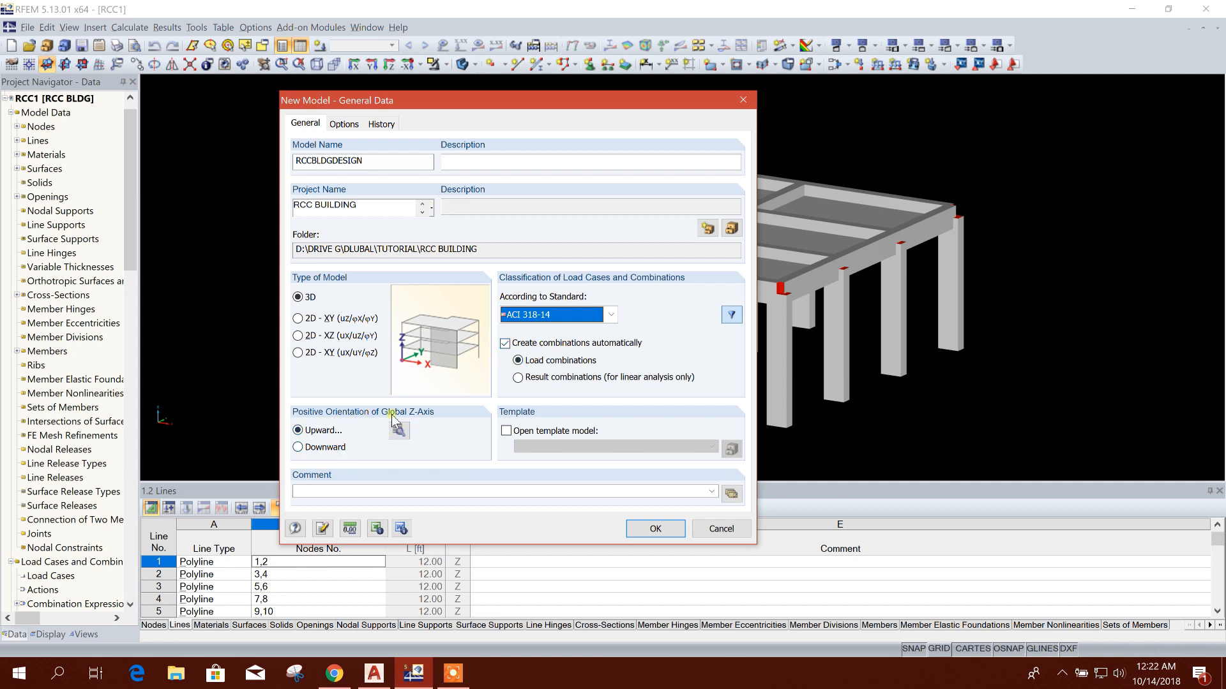
pyautogui.moveTo(319, 452)
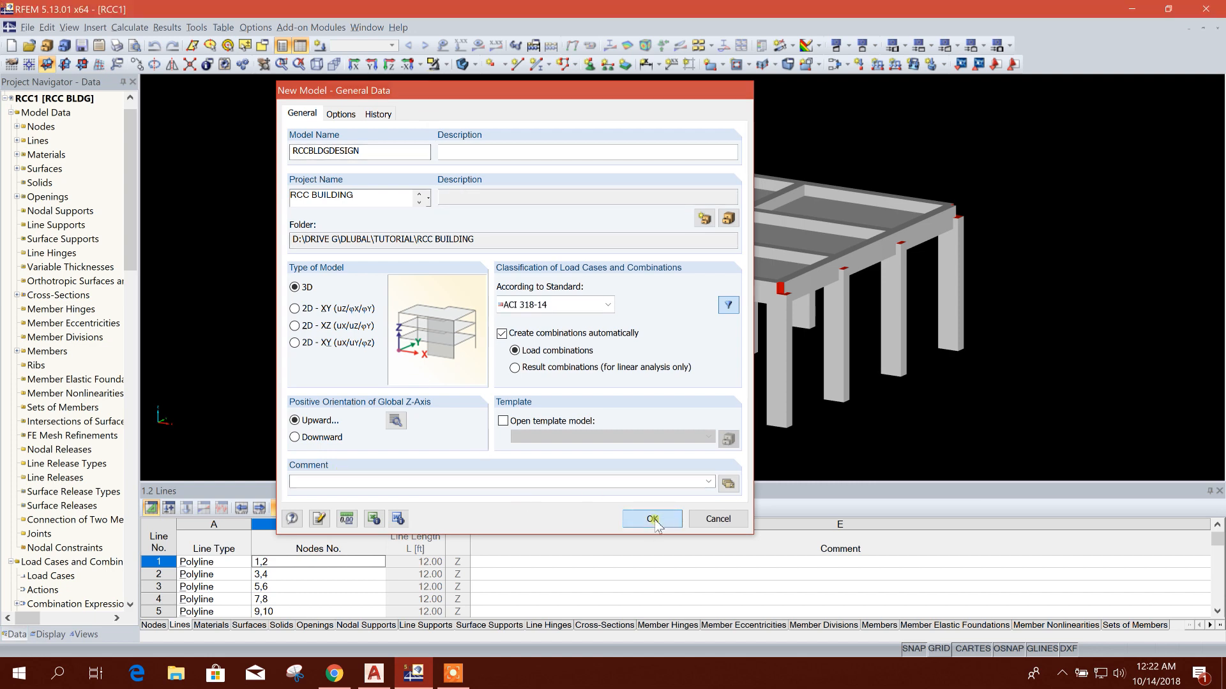
pyautogui.click(652, 520)
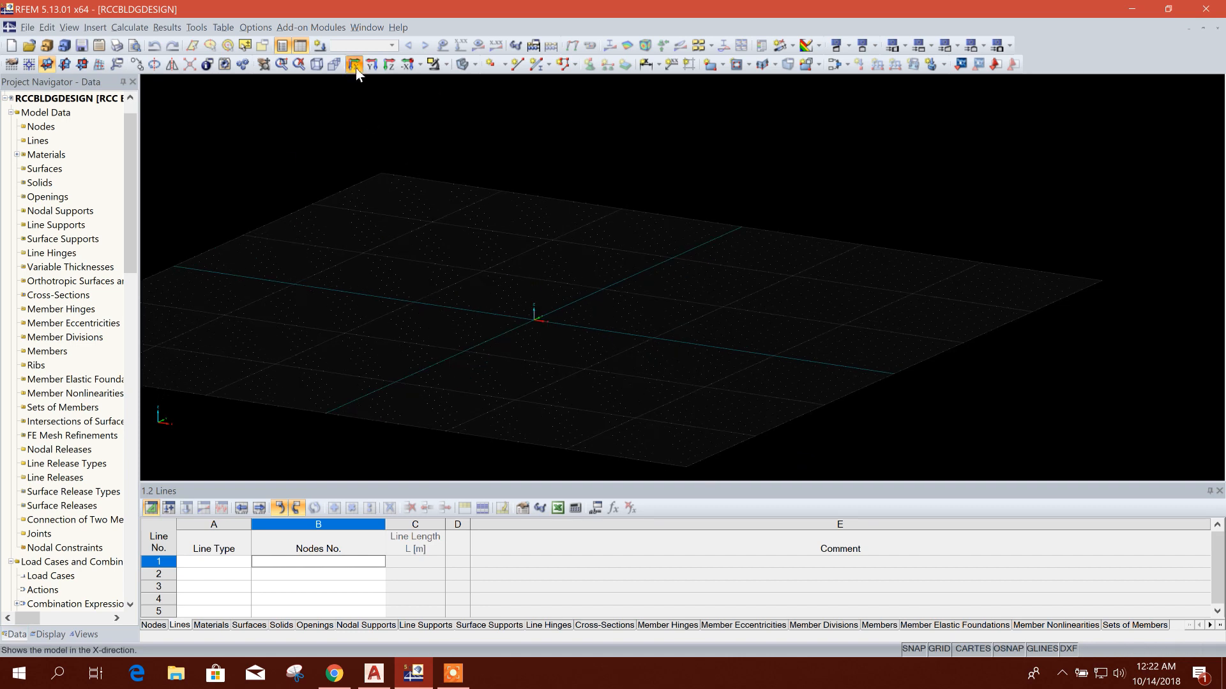
# View the empty model along X, then from above in plan along Z.
pyautogui.click(354, 64)
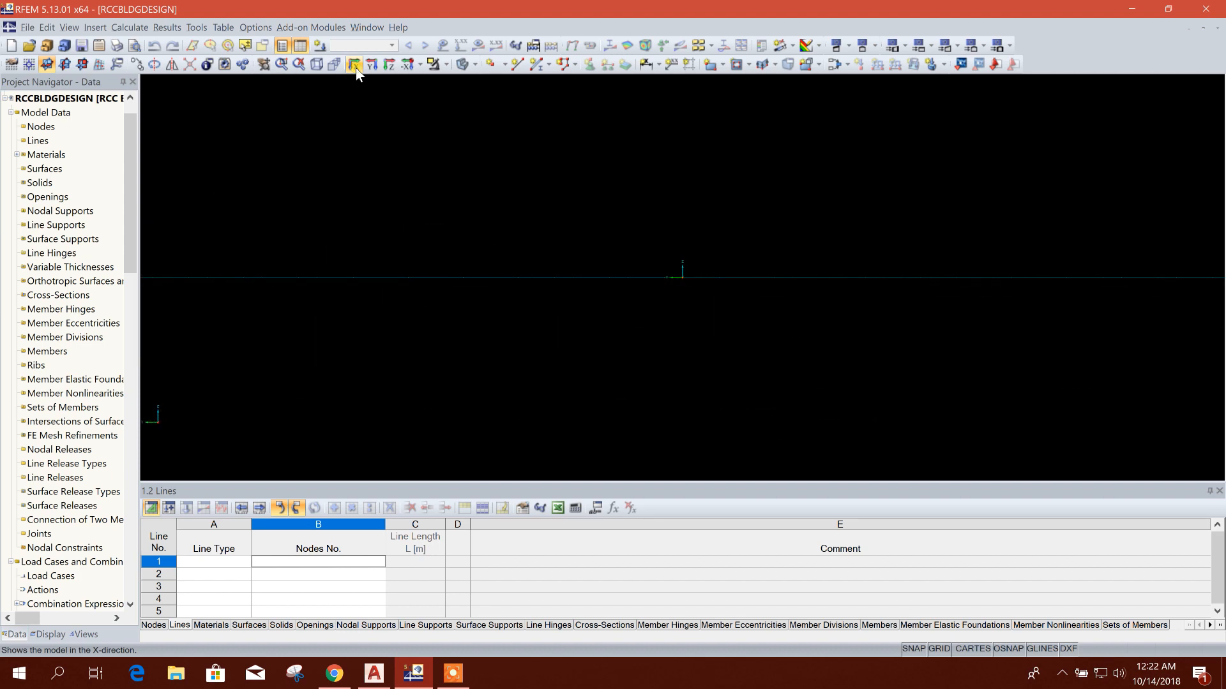
pyautogui.click(388, 65)
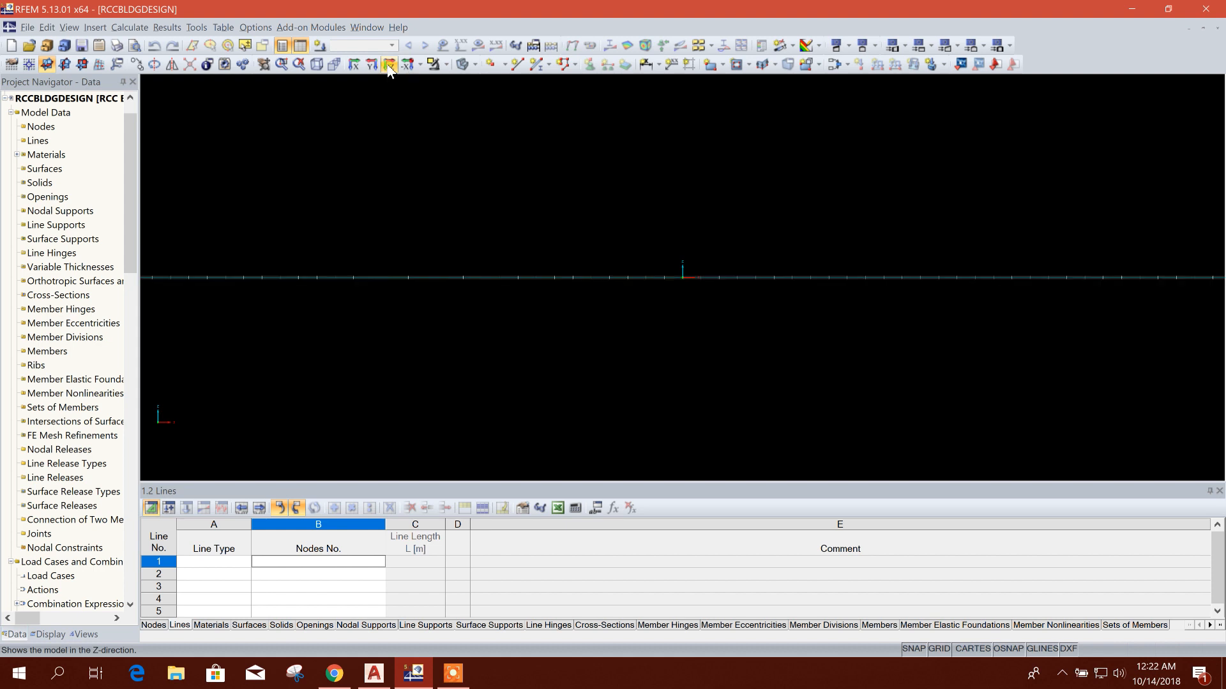
pyautogui.click(389, 64)
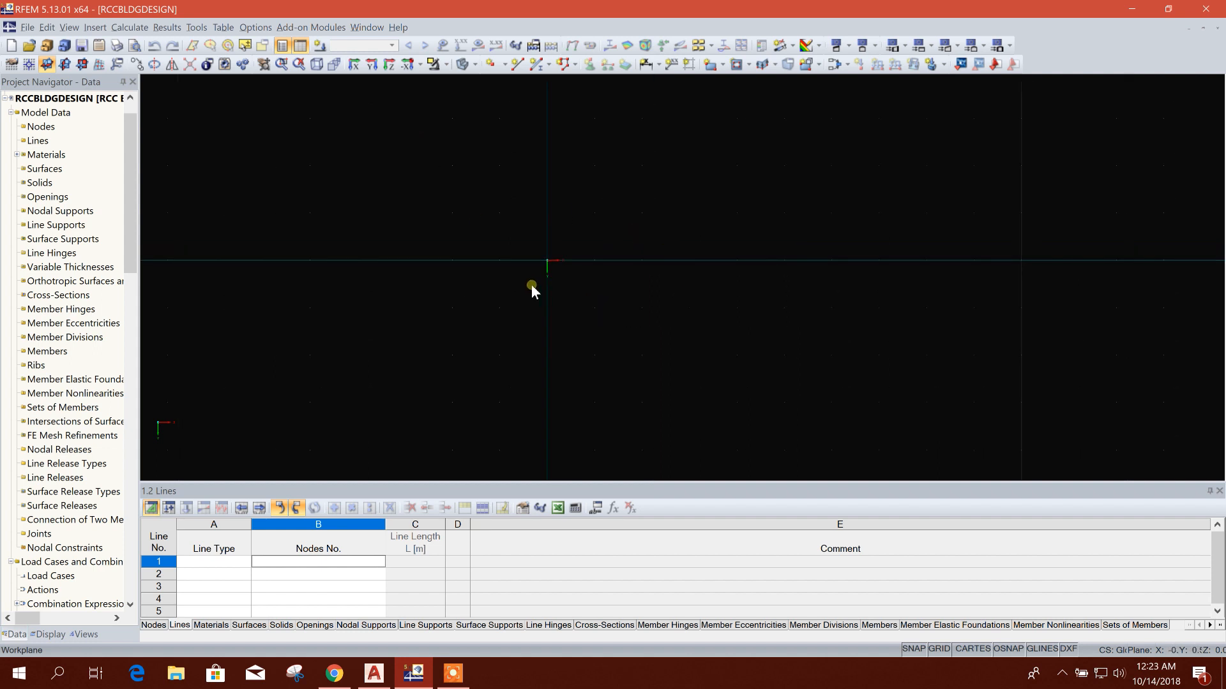
pyautogui.click(94, 27)
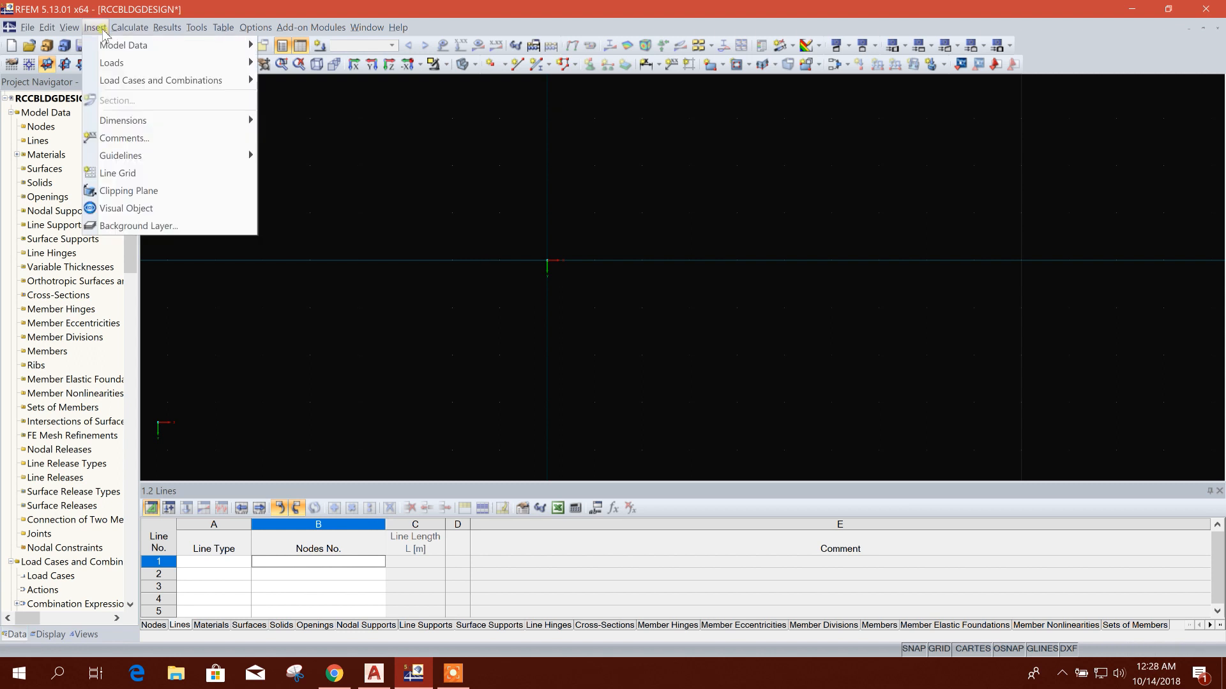
pyautogui.moveTo(118, 172)
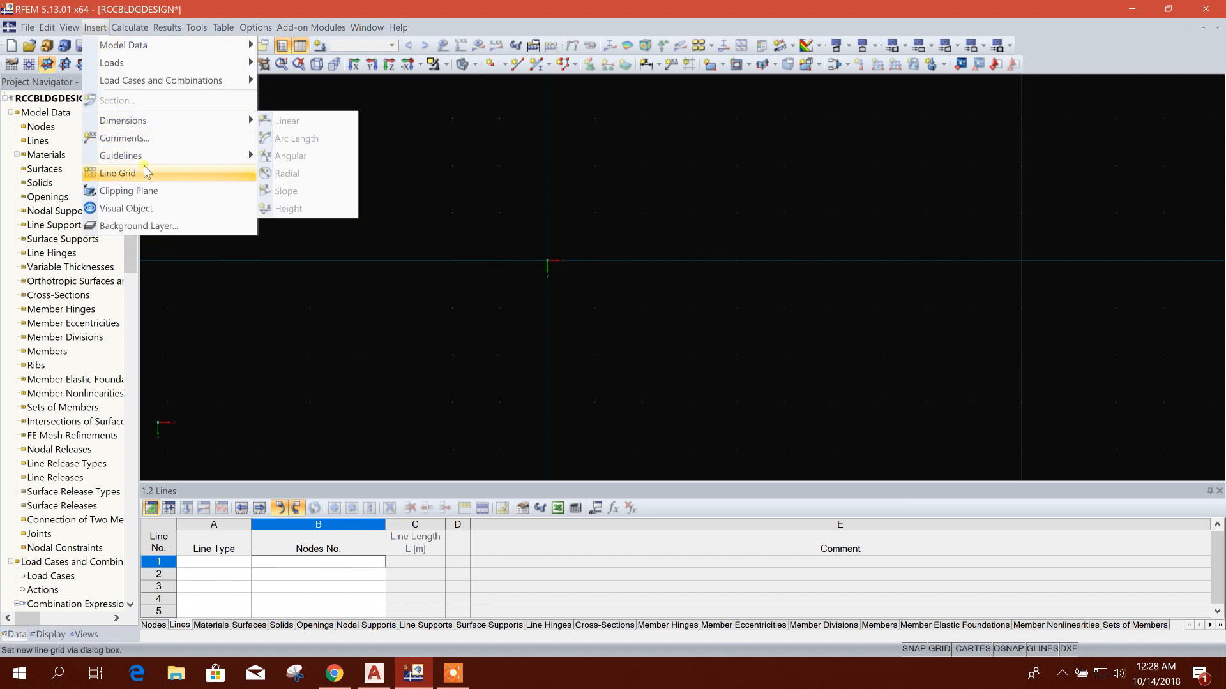
pyautogui.click(118, 172)
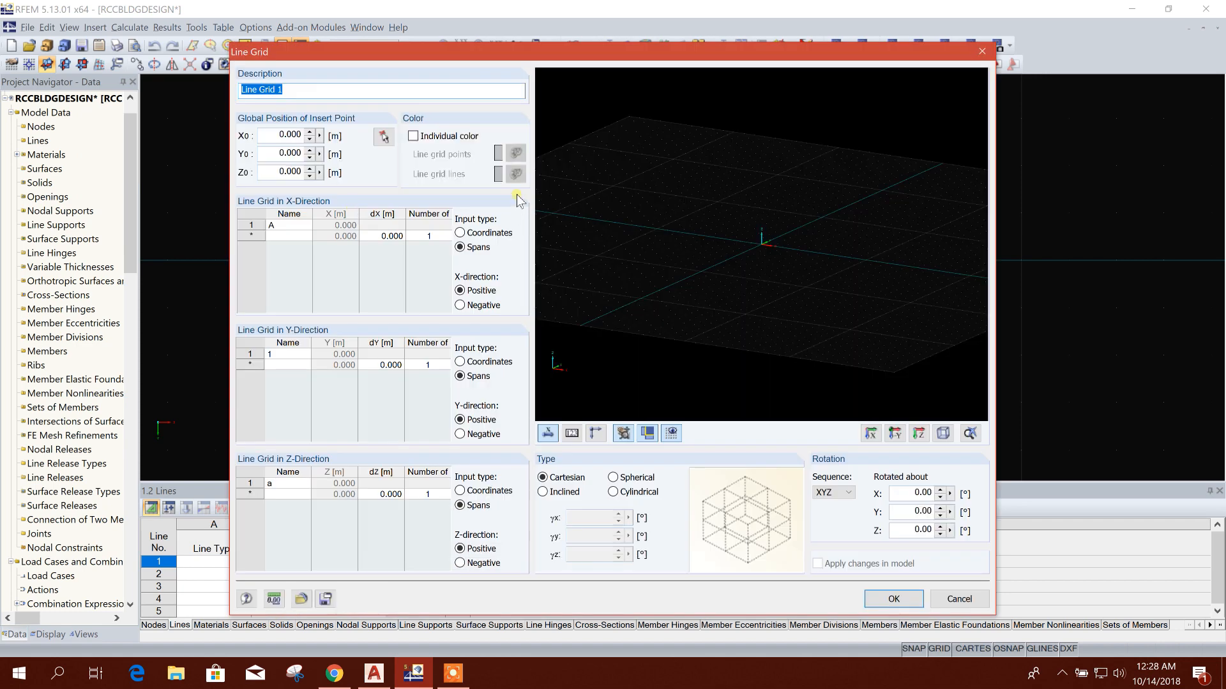
pyautogui.moveTo(340, 152)
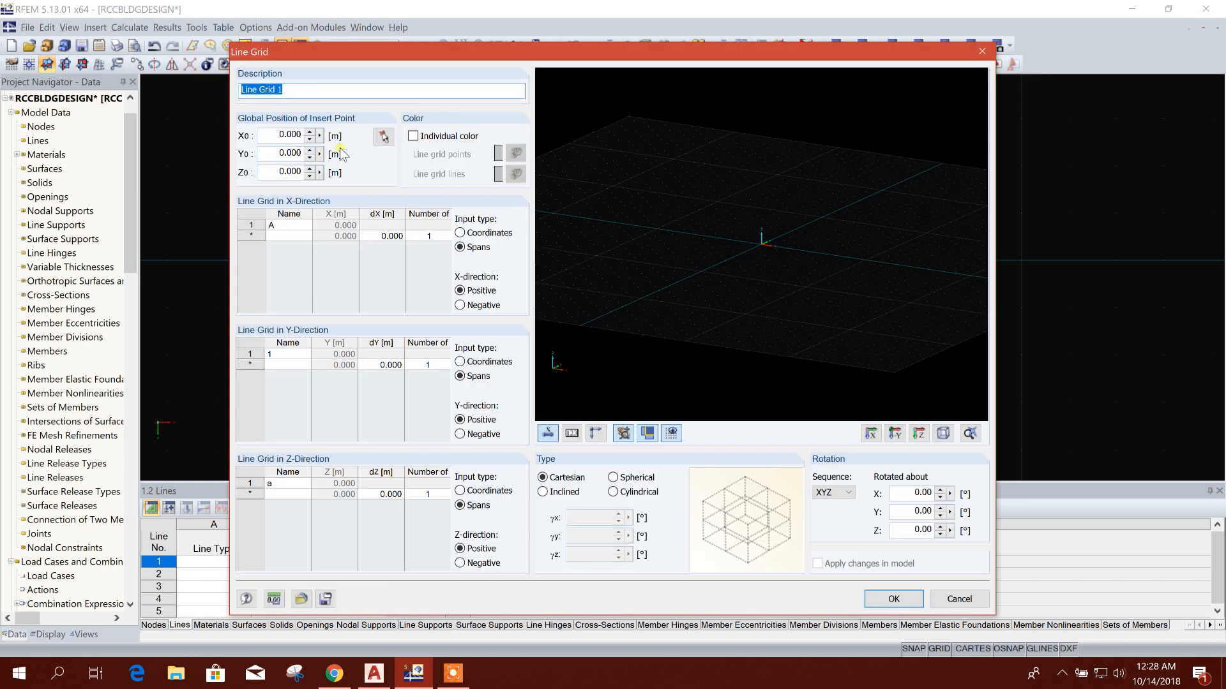
pyautogui.moveTo(987, 47)
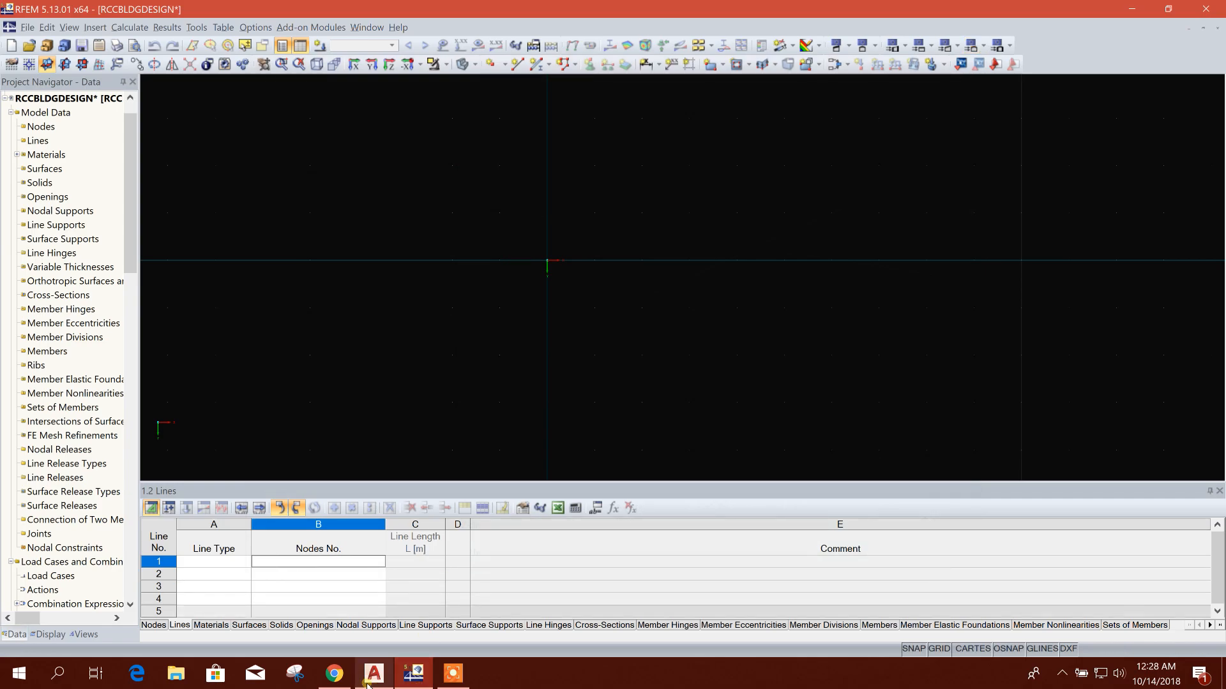
pyautogui.click(373, 673)
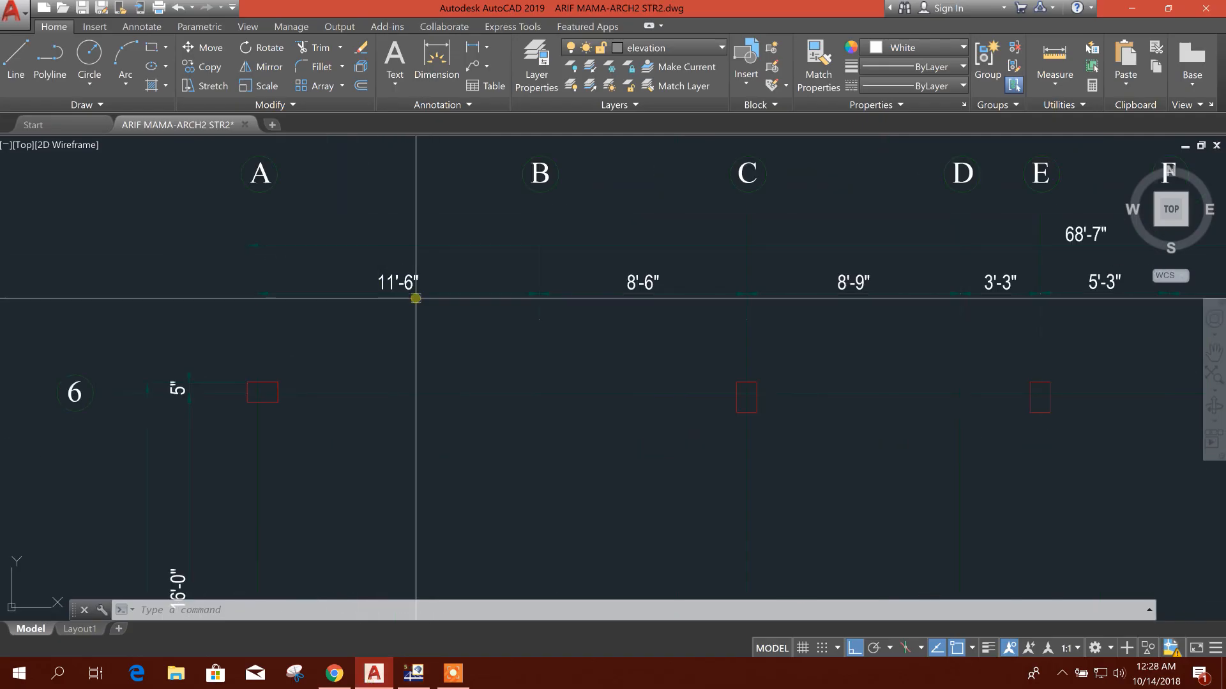
pyautogui.click(413, 673)
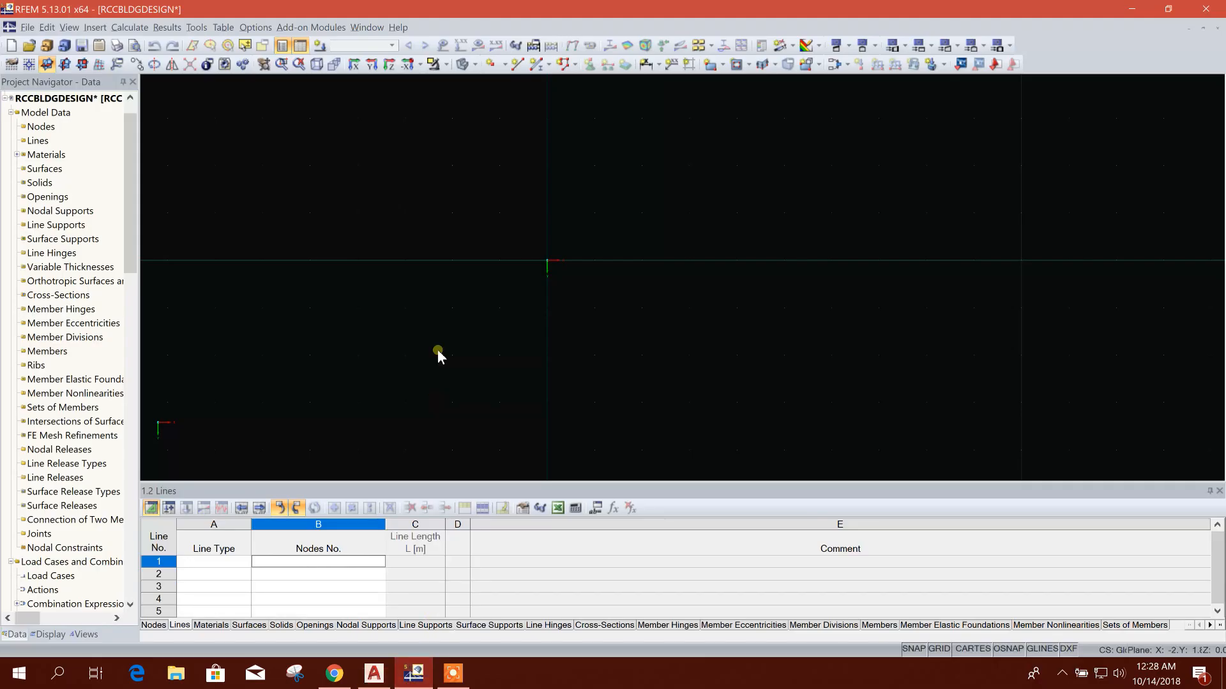
# Load the Imperial unit profile as default so lengths are in feet and forces in kips.
pyautogui.click(254, 27)
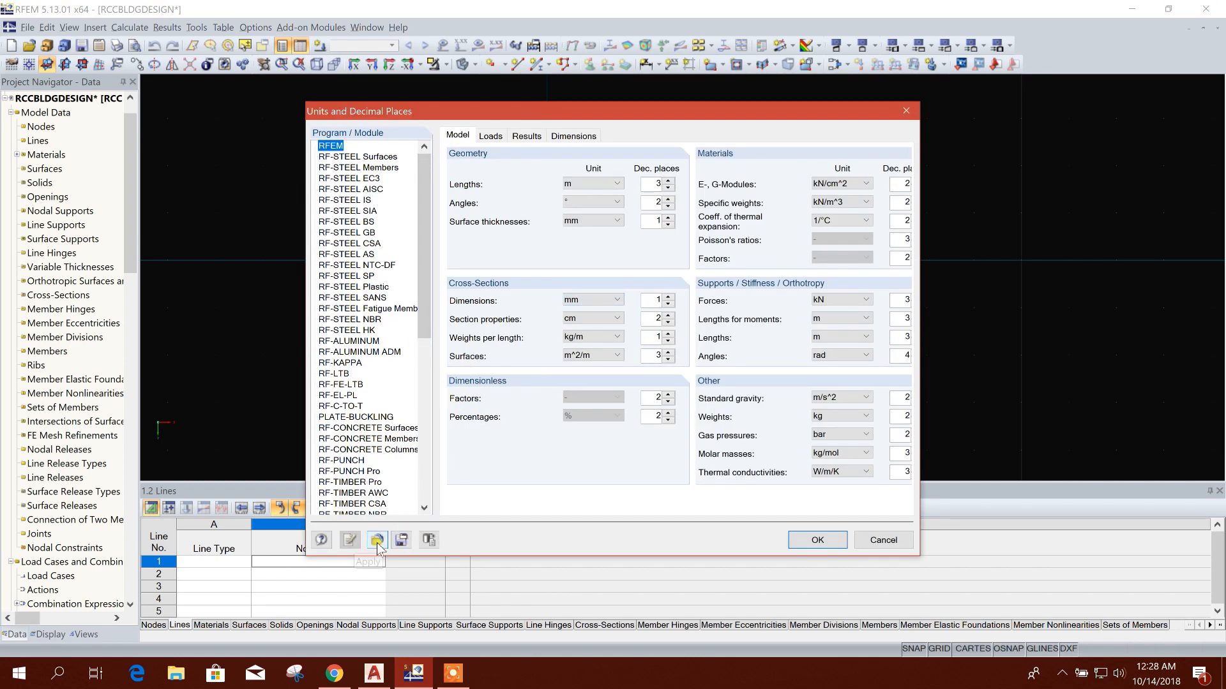
pyautogui.click(378, 540)
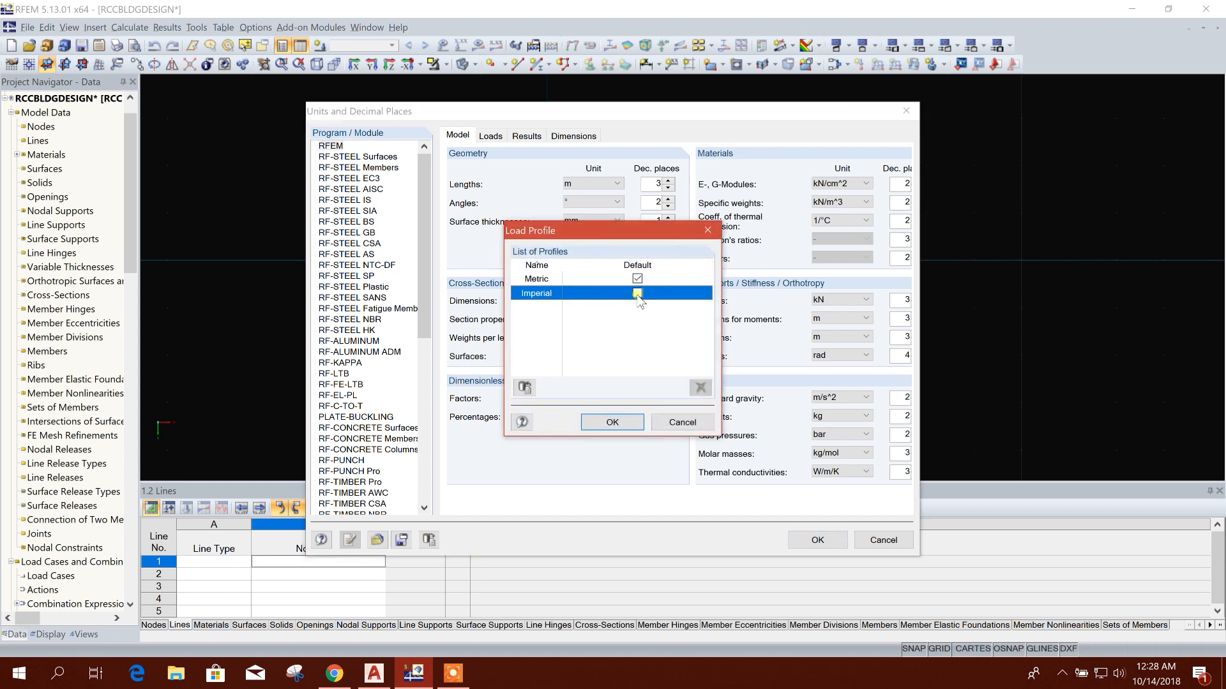
pyautogui.click(636, 292)
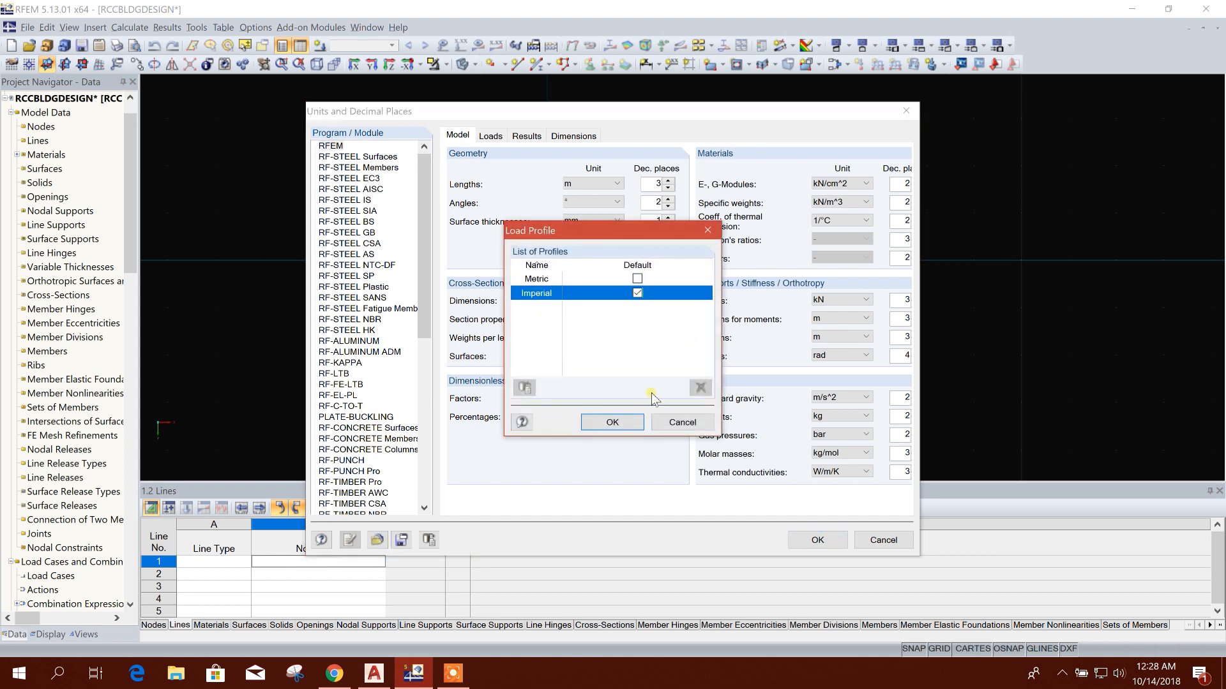
pyautogui.click(611, 423)
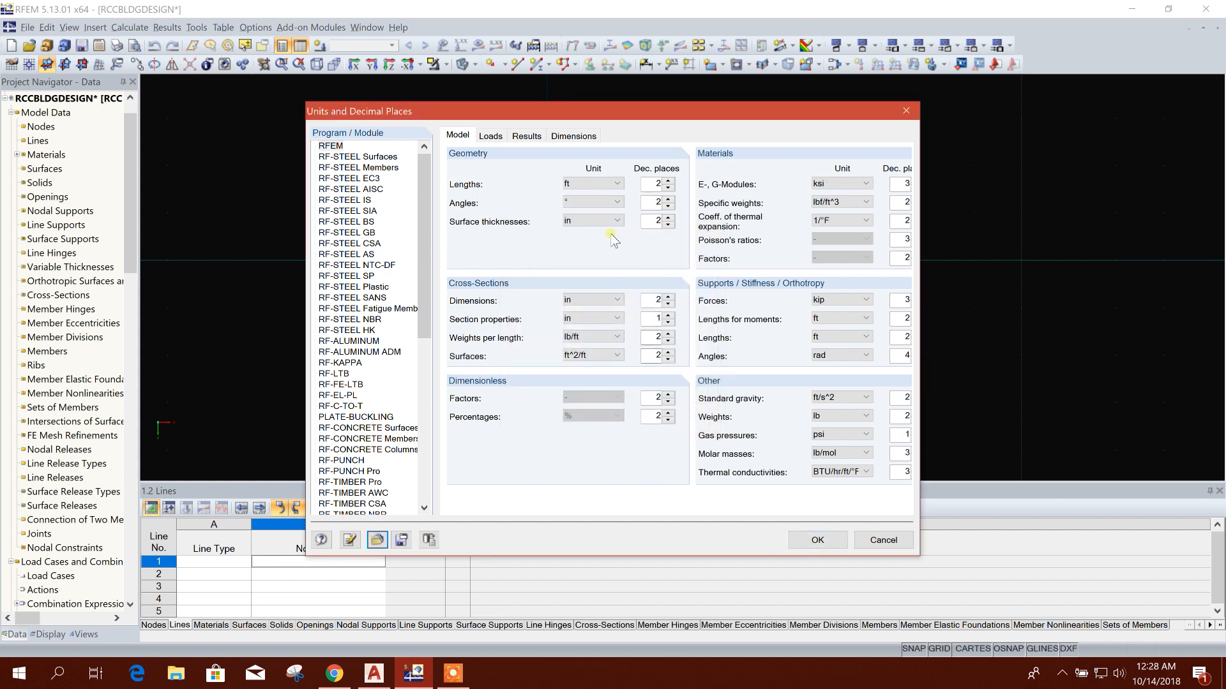
pyautogui.click(617, 183)
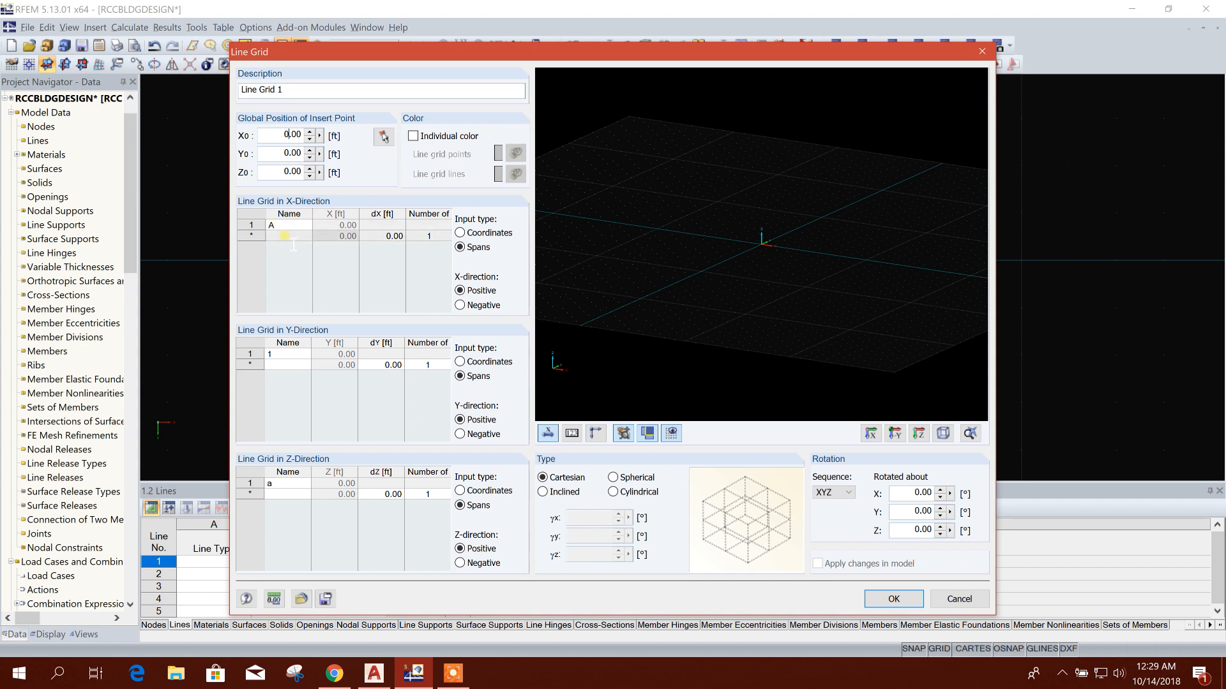
# Enter the first X-direction spans 11.5, 8.50 and 8.75 ft, read from the AutoCAD plan.
pyautogui.click(287, 224)
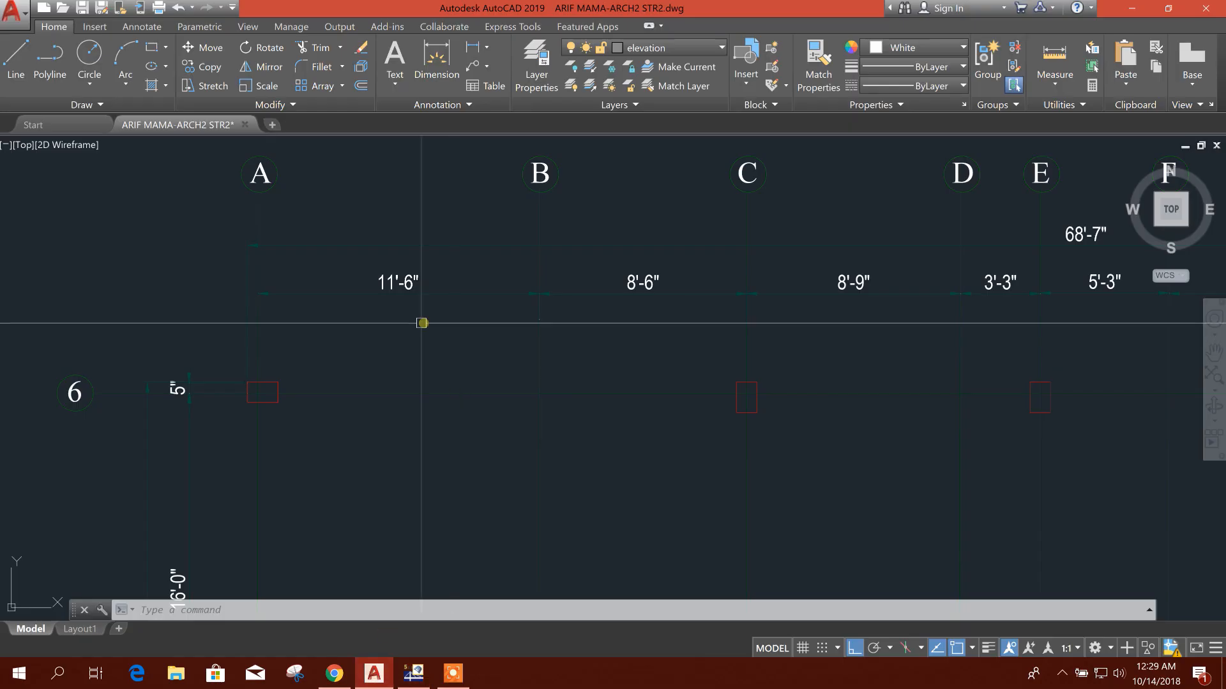
pyautogui.click(413, 673)
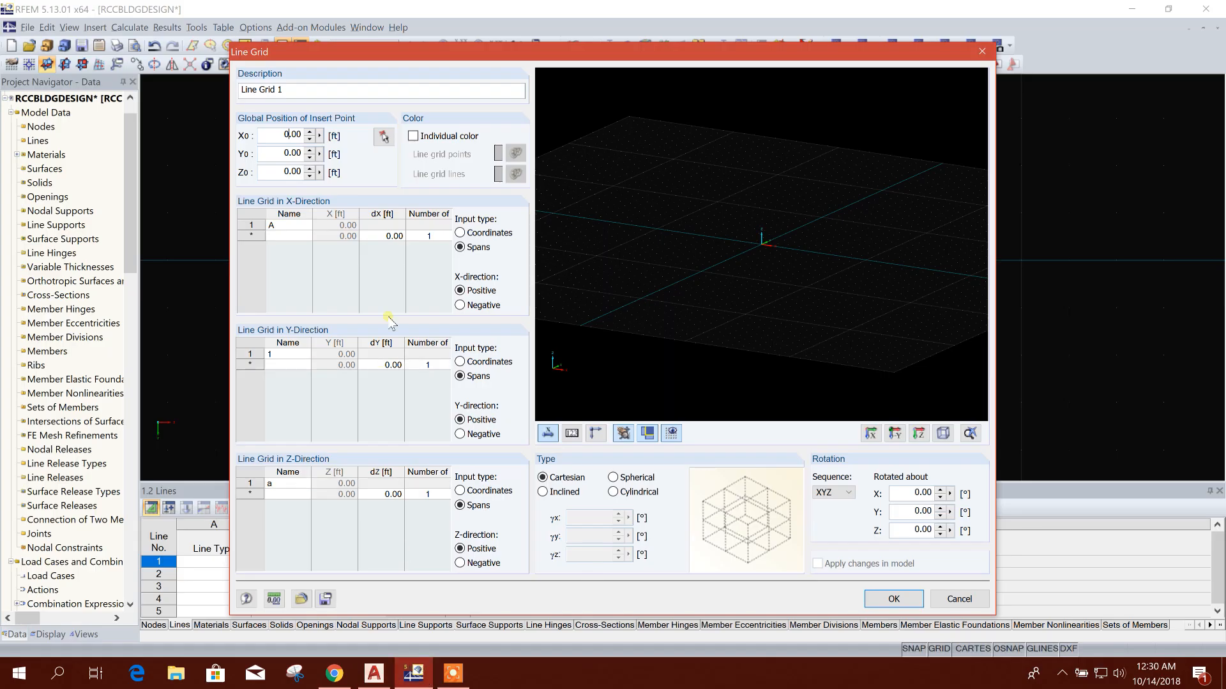
pyautogui.click(383, 236)
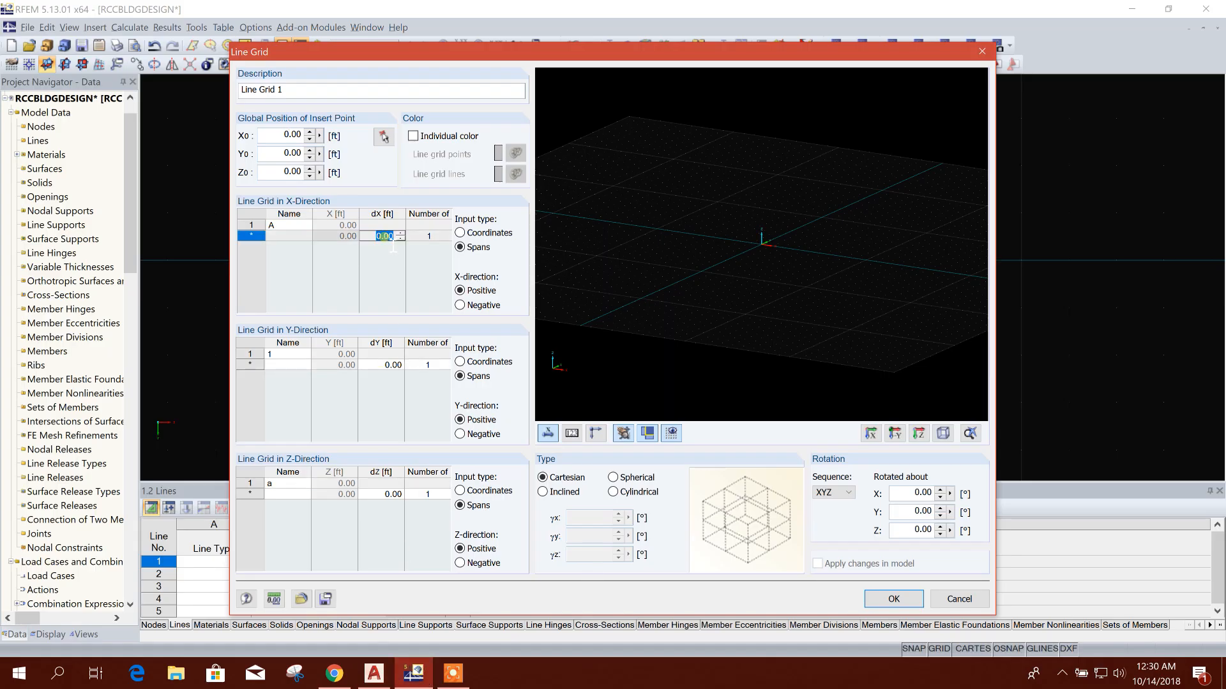
pyautogui.write('11.50')
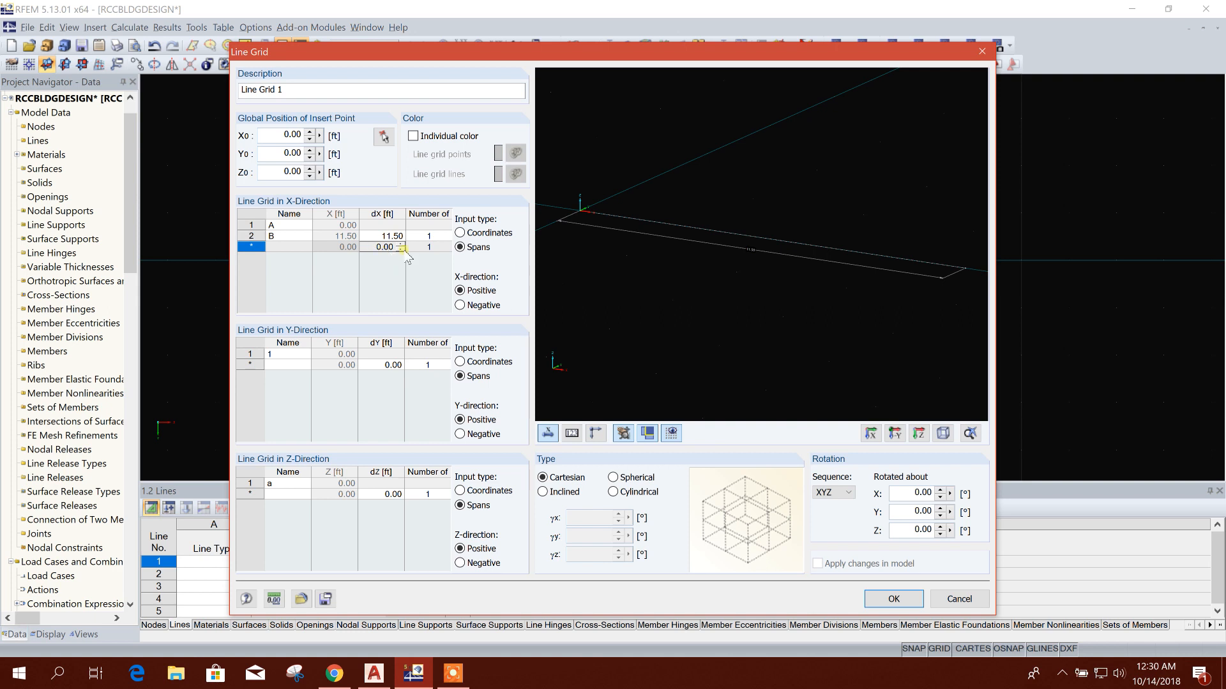
pyautogui.click(383, 246)
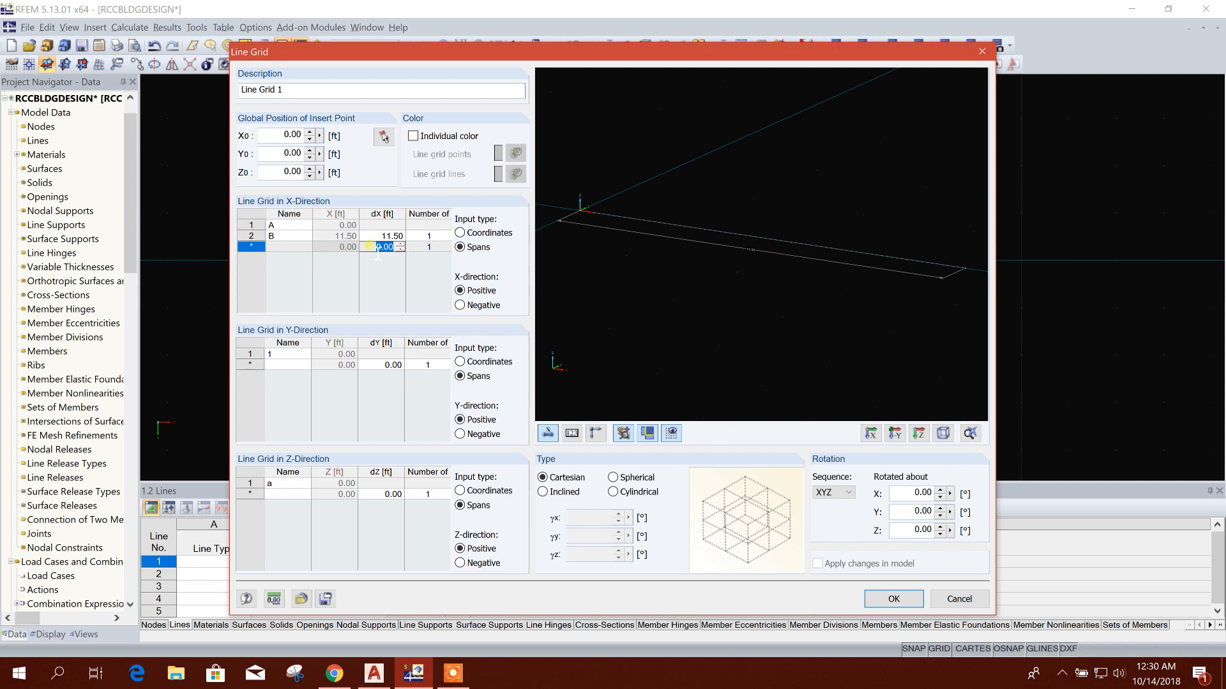
pyautogui.click(383, 236)
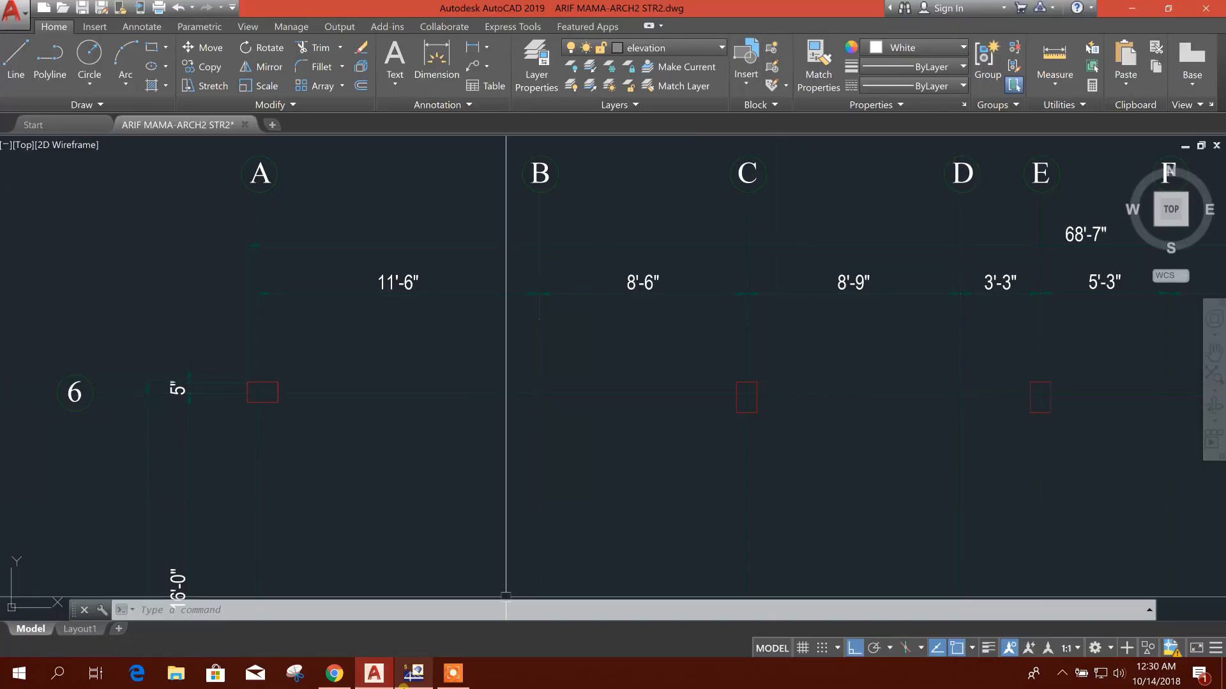
pyautogui.click(413, 673)
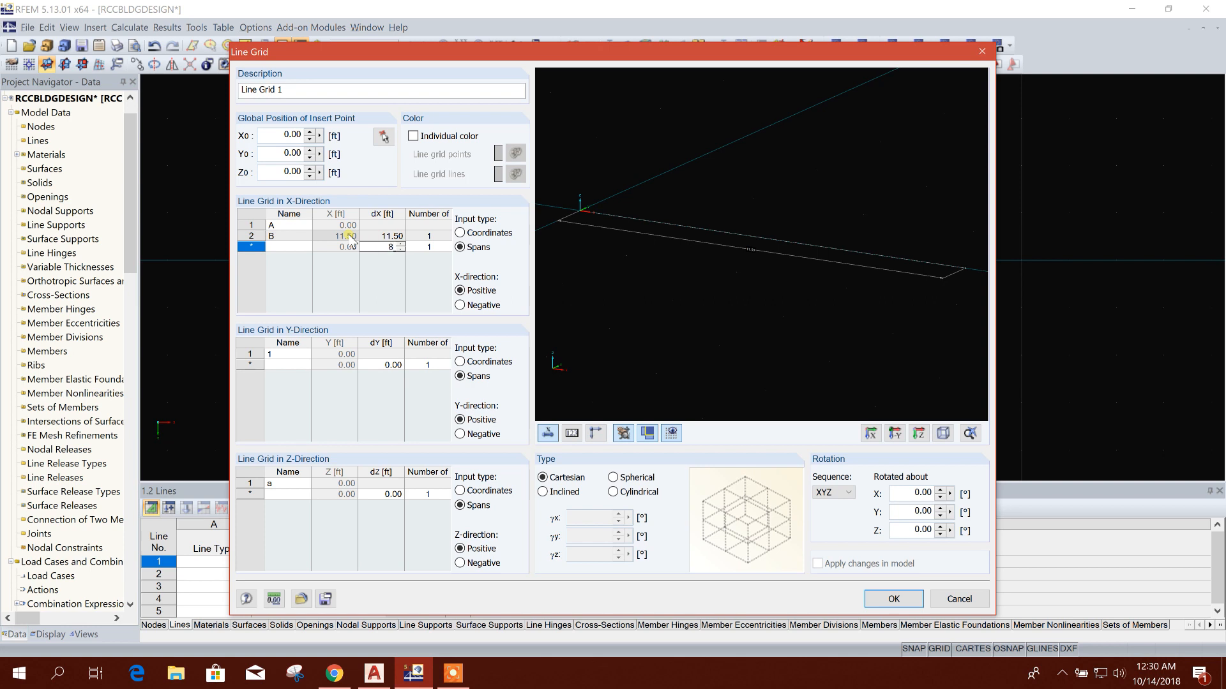
pyautogui.write('8.50')
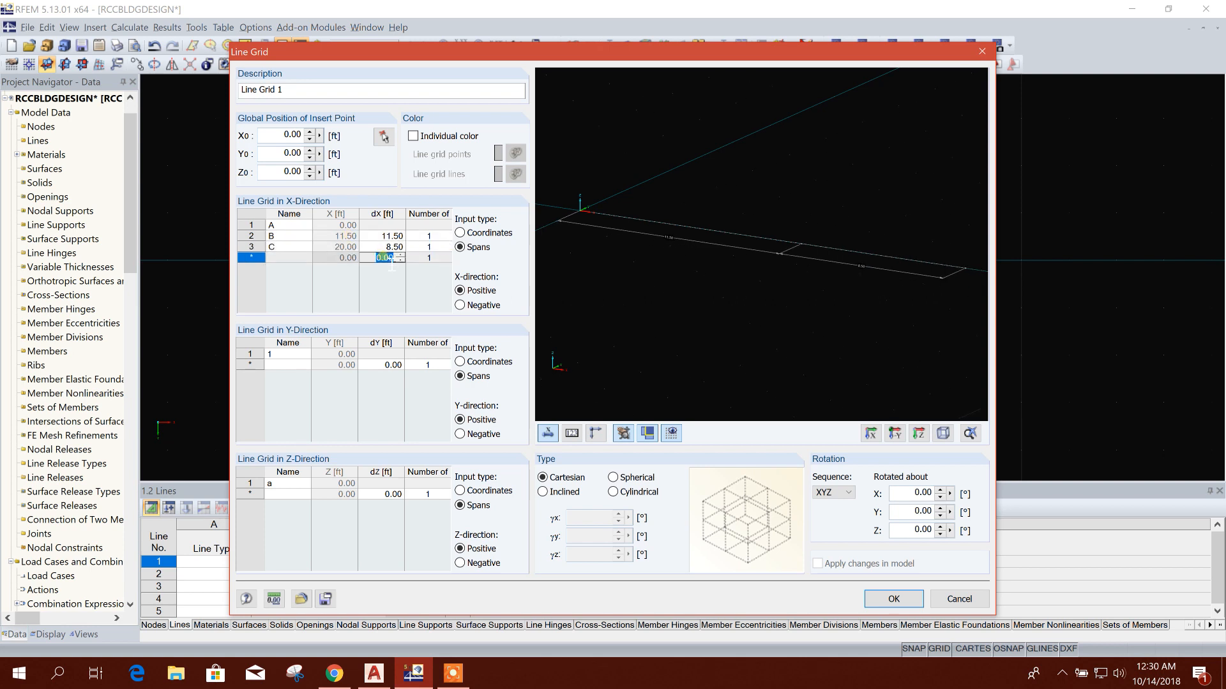
pyautogui.write('8.75')
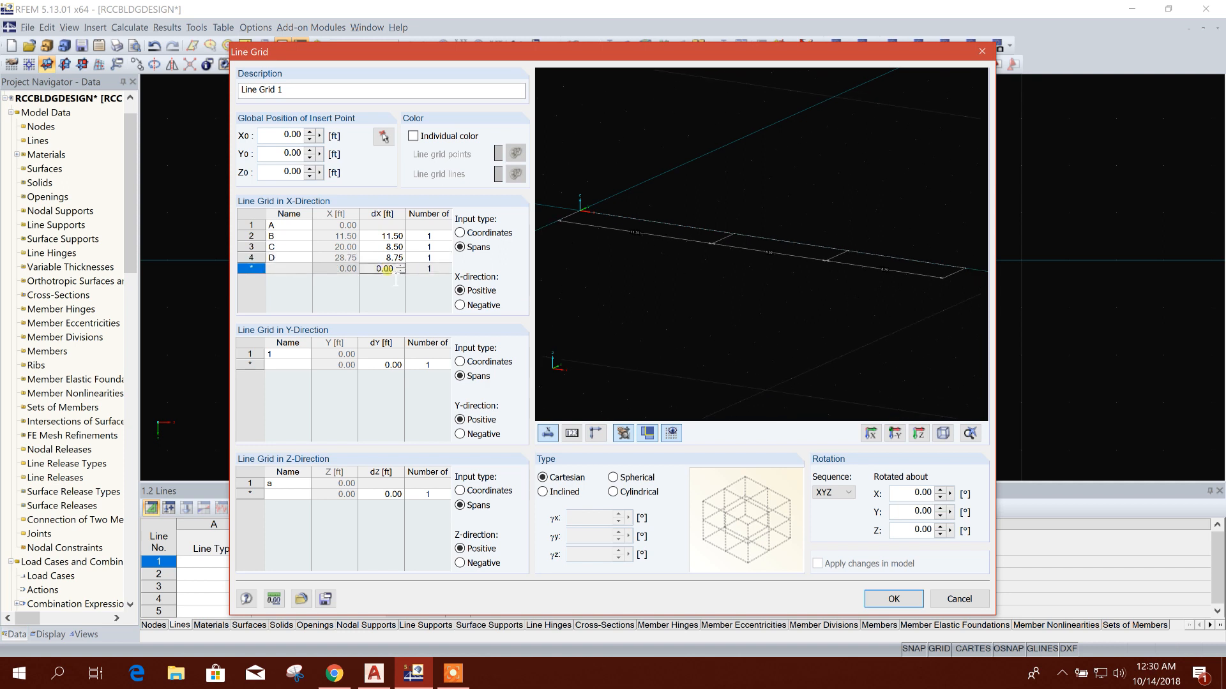
# Enter the remaining X-direction spans 7.25 and 8.75 ft for the grid lines through G.
pyautogui.click(381, 269)
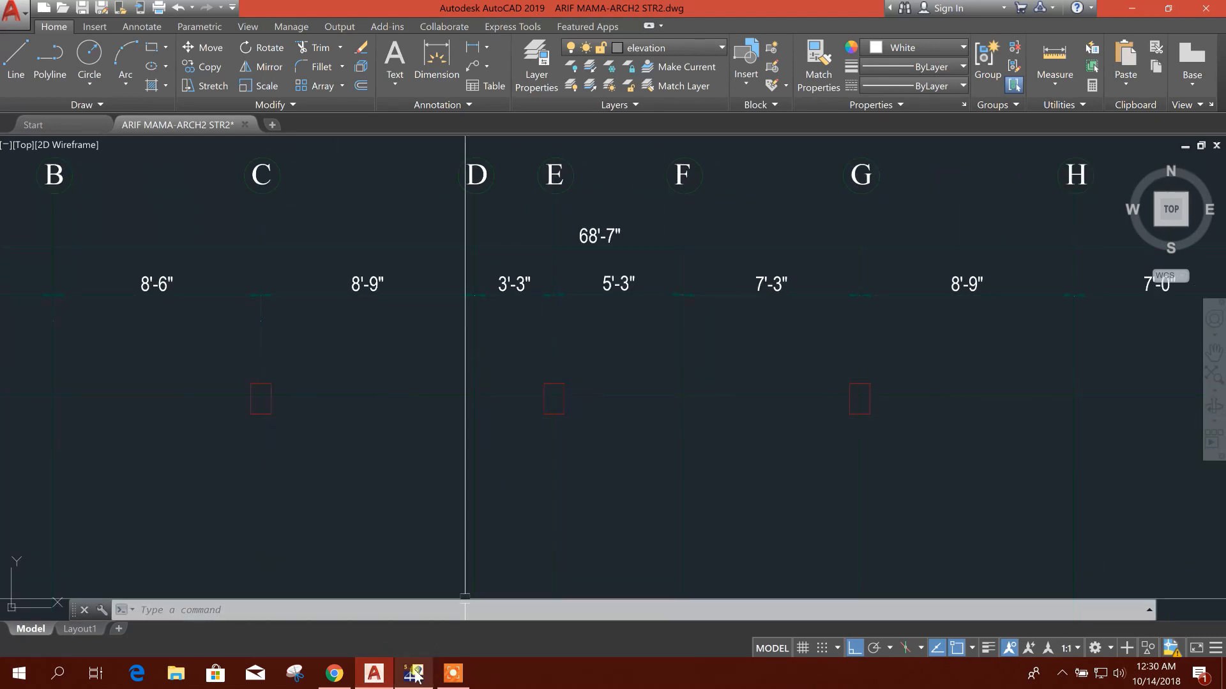
pyautogui.click(414, 673)
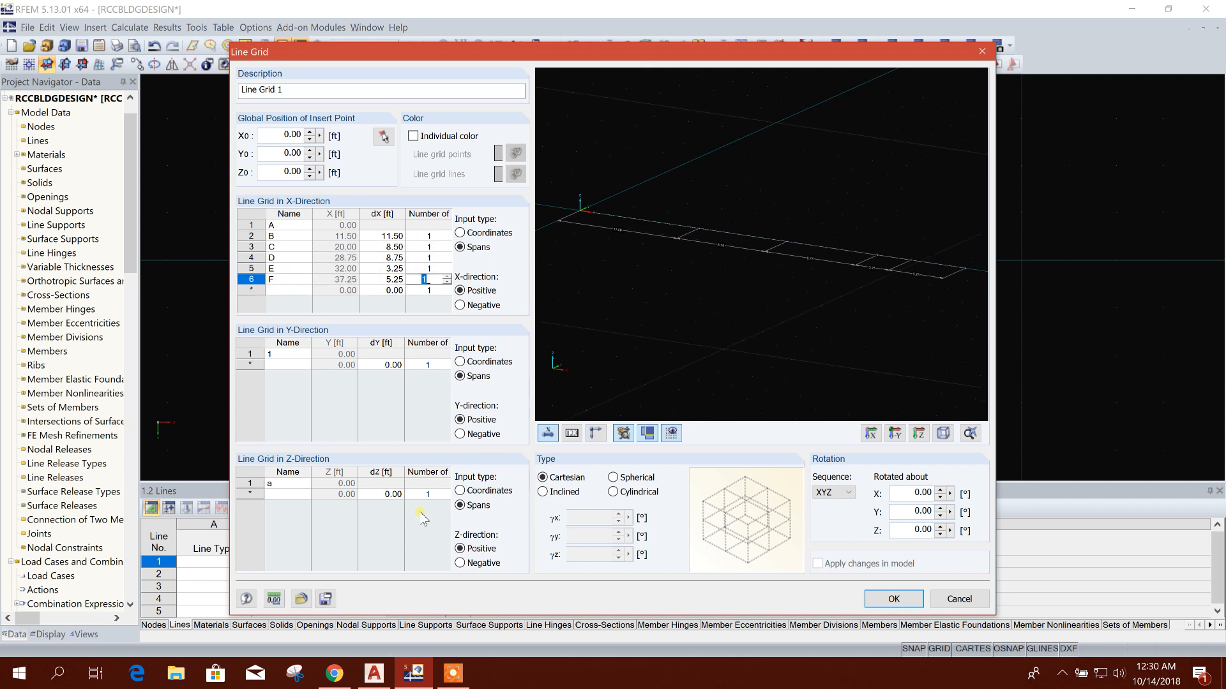
pyautogui.click(373, 672)
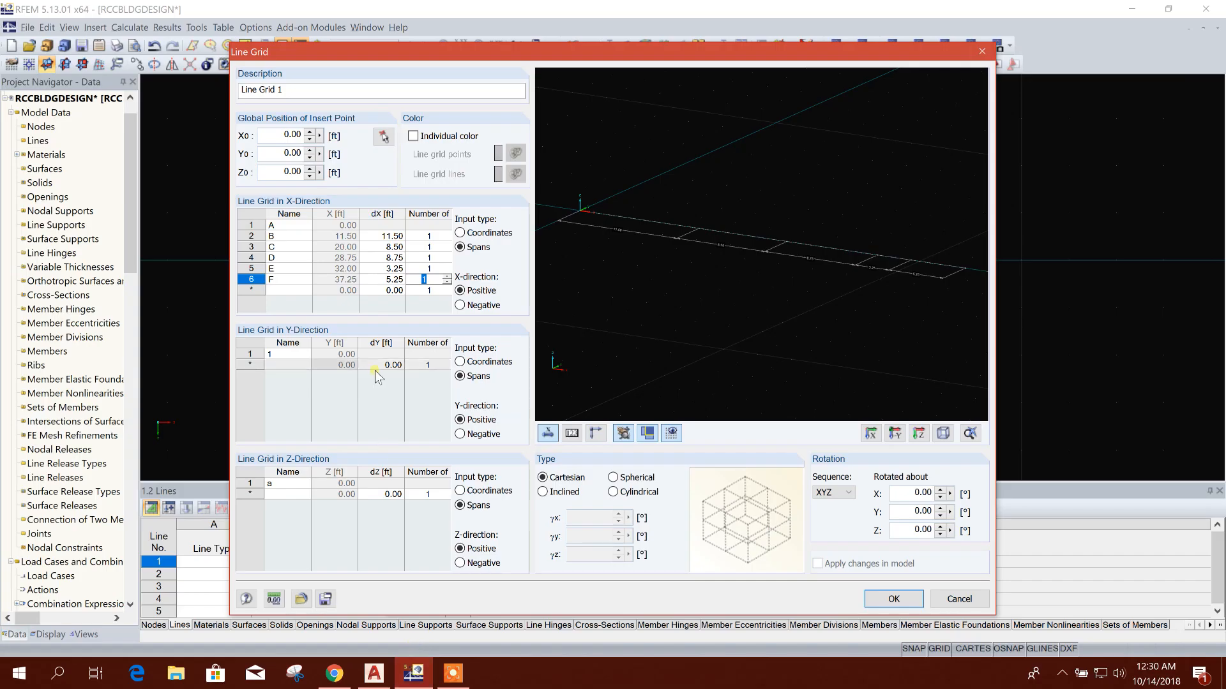
pyautogui.click(383, 289)
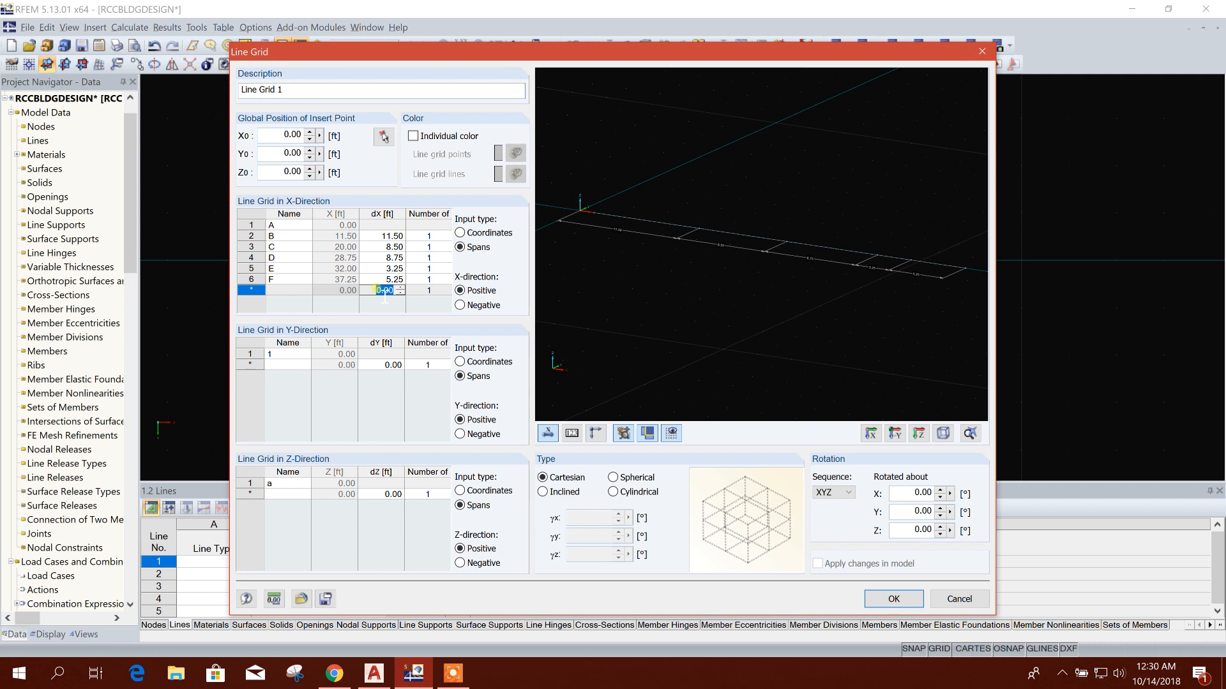
pyautogui.write('7.25')
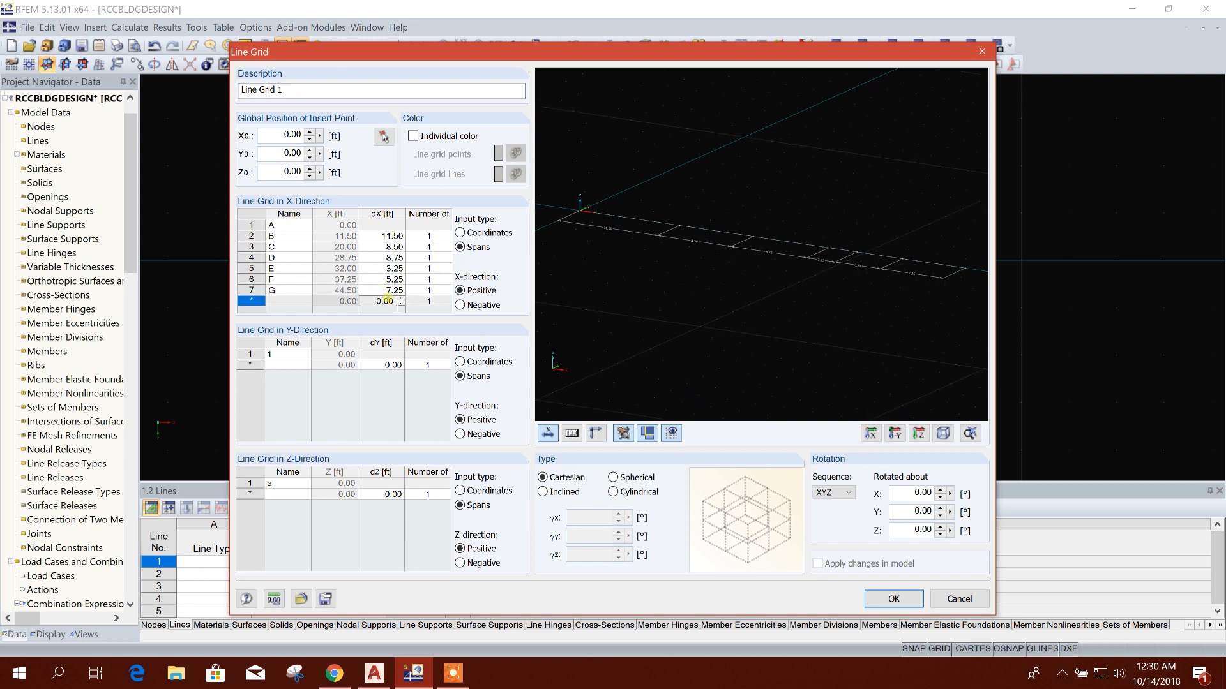
pyautogui.write('8.75')
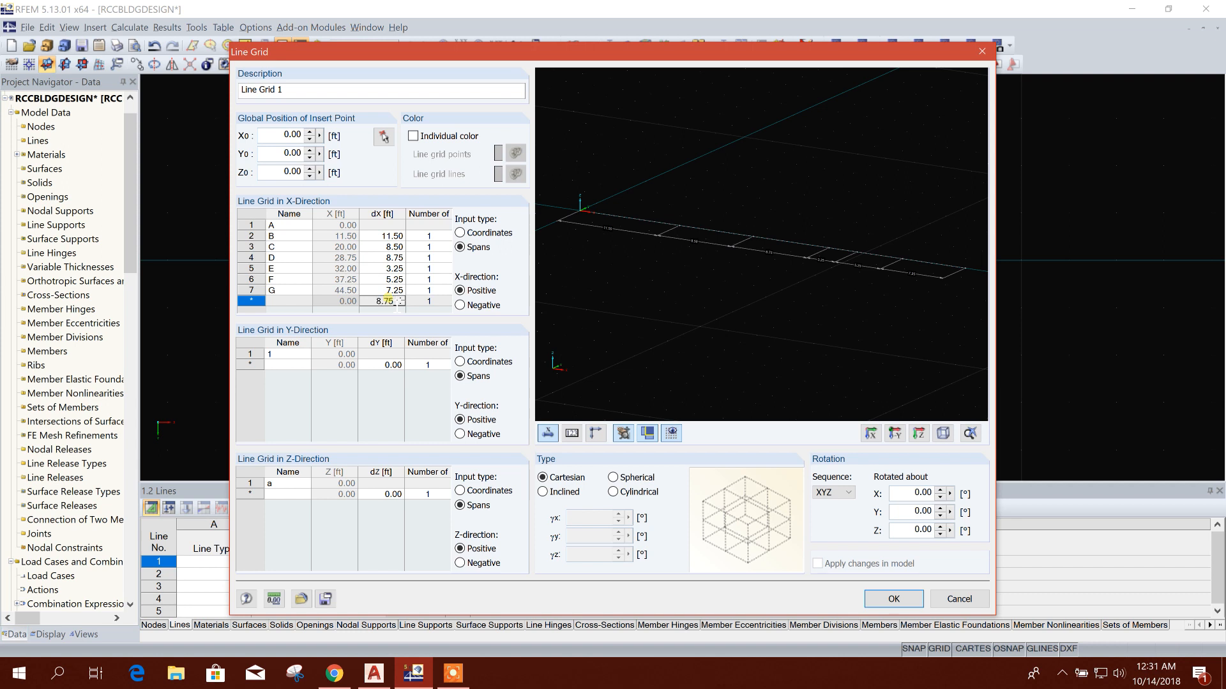
pyautogui.press('Enter')
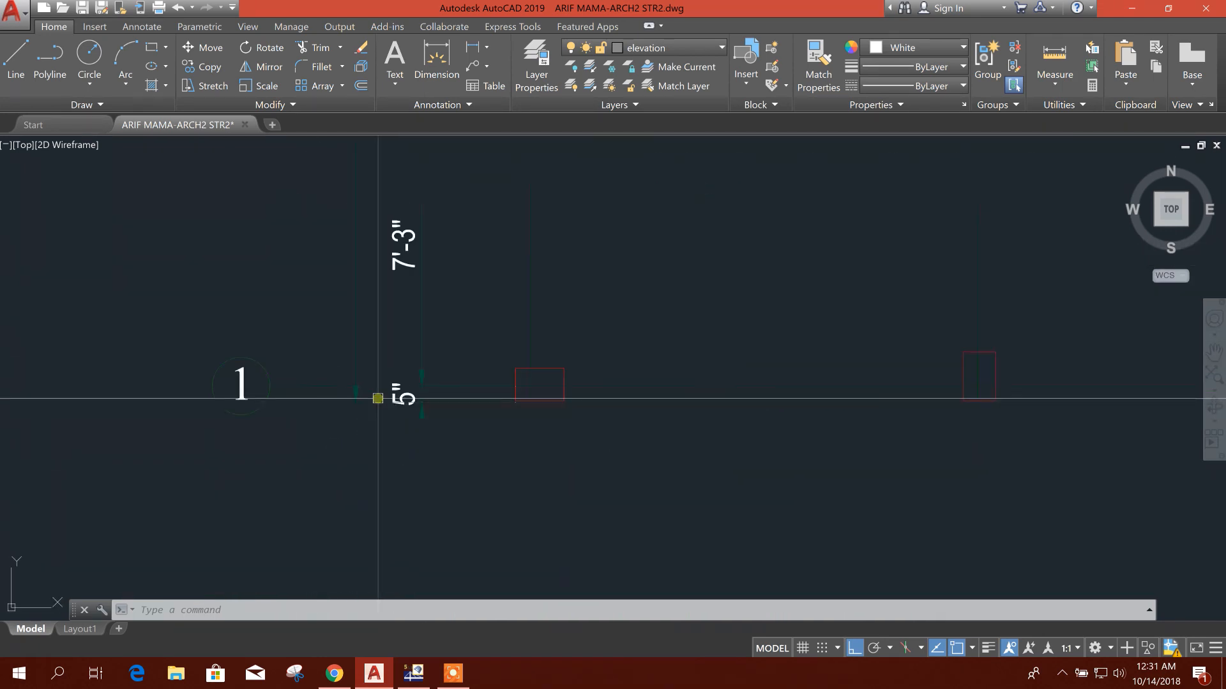
# Enter Y-direction spans 7.25 and 1.75 ft among lines 2–6, checking each against the AutoCAD plan.
pyautogui.click(413, 673)
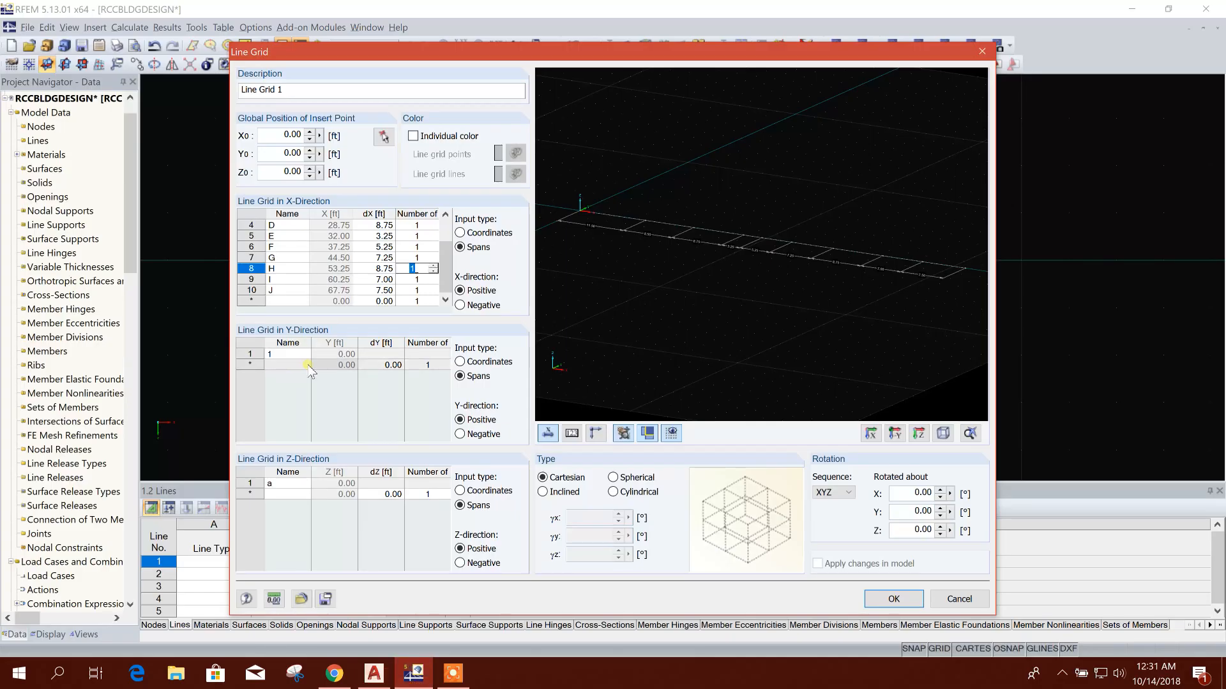
pyautogui.click(380, 363)
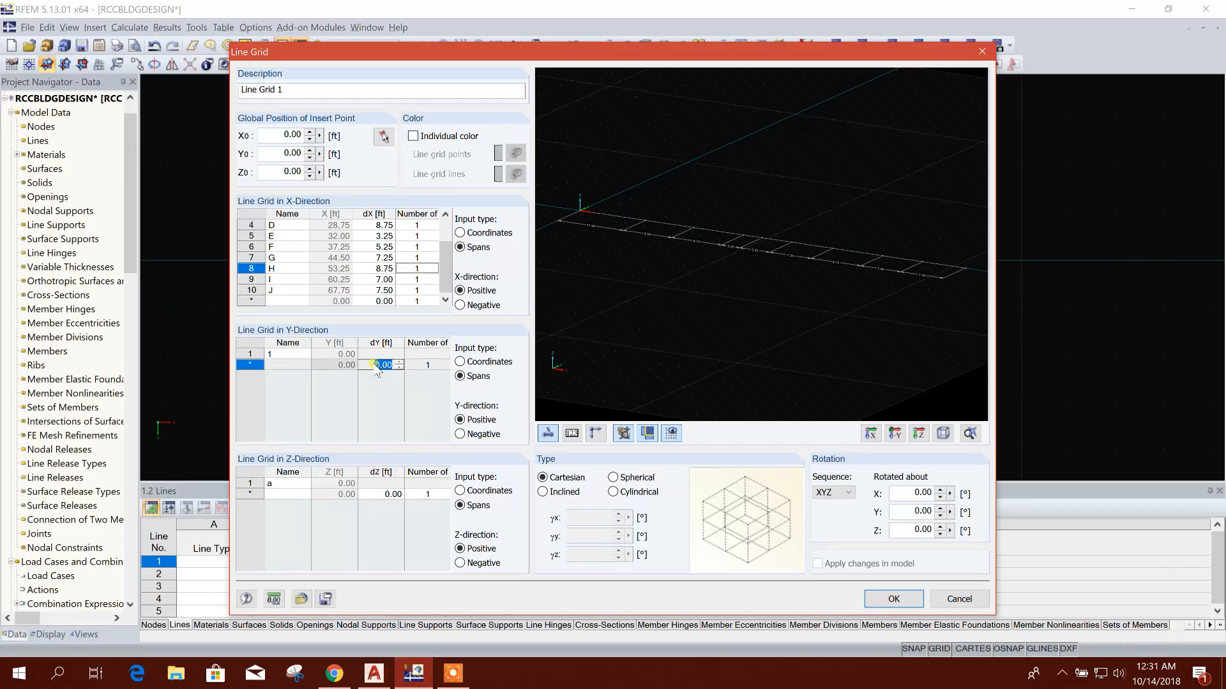
pyautogui.click(372, 673)
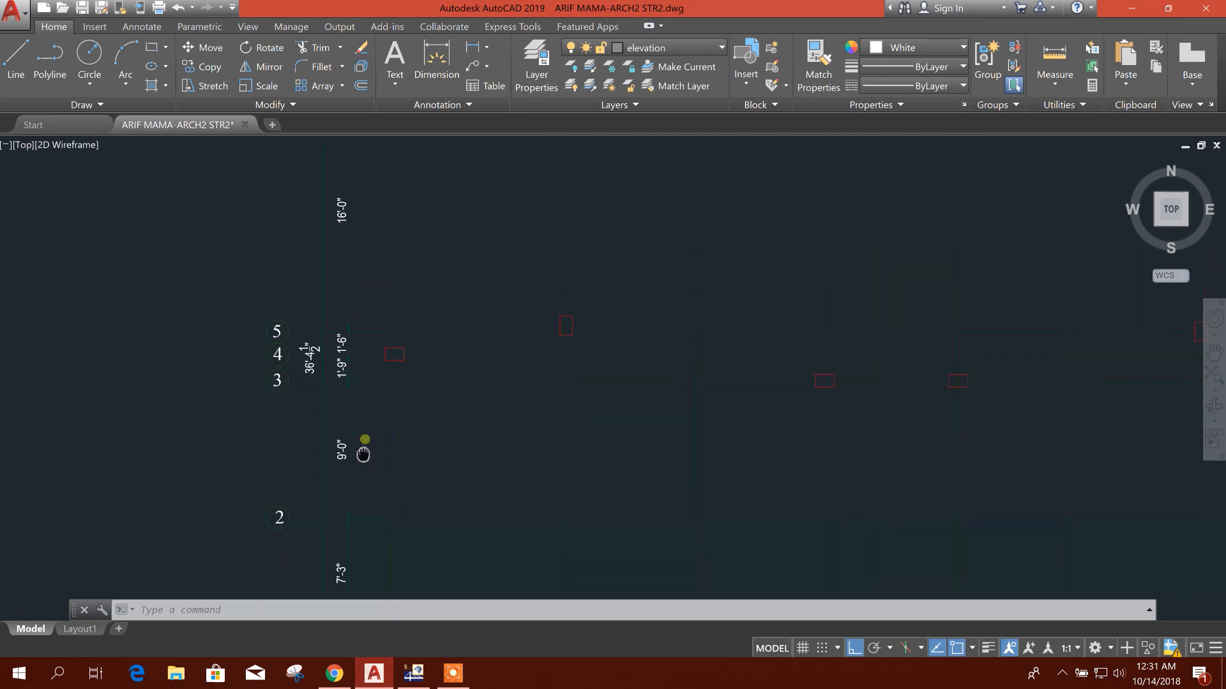
pyautogui.click(412, 673)
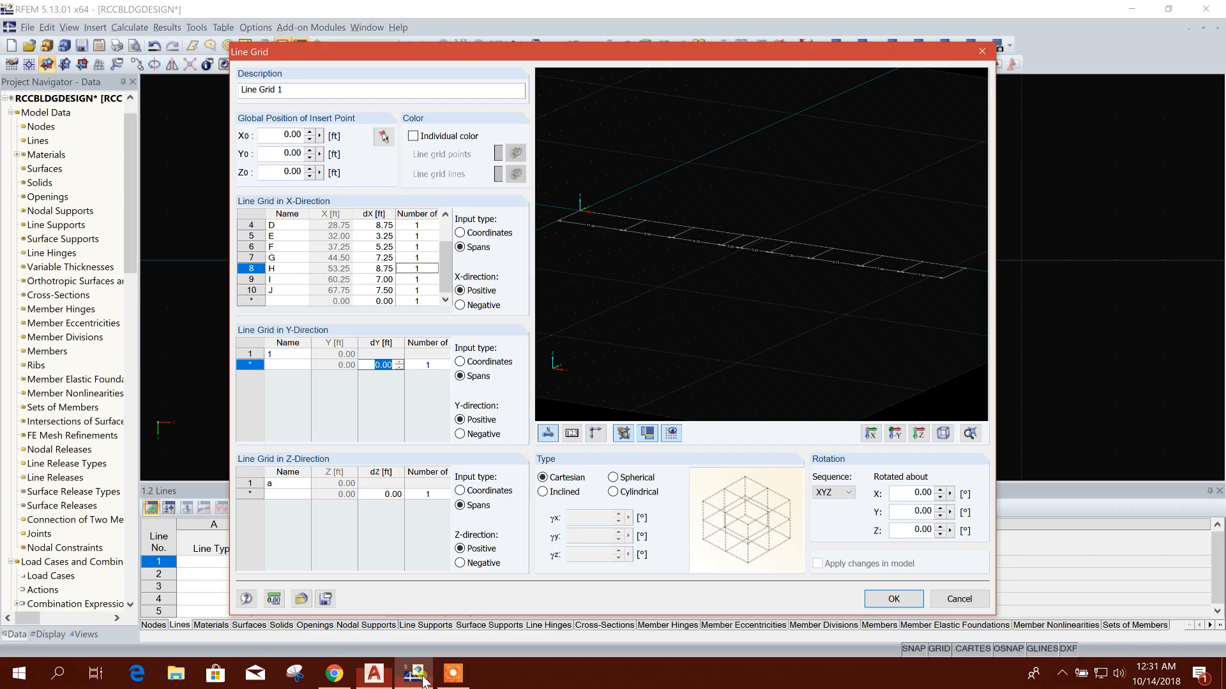
pyautogui.write('7.25')
pyautogui.write('9')
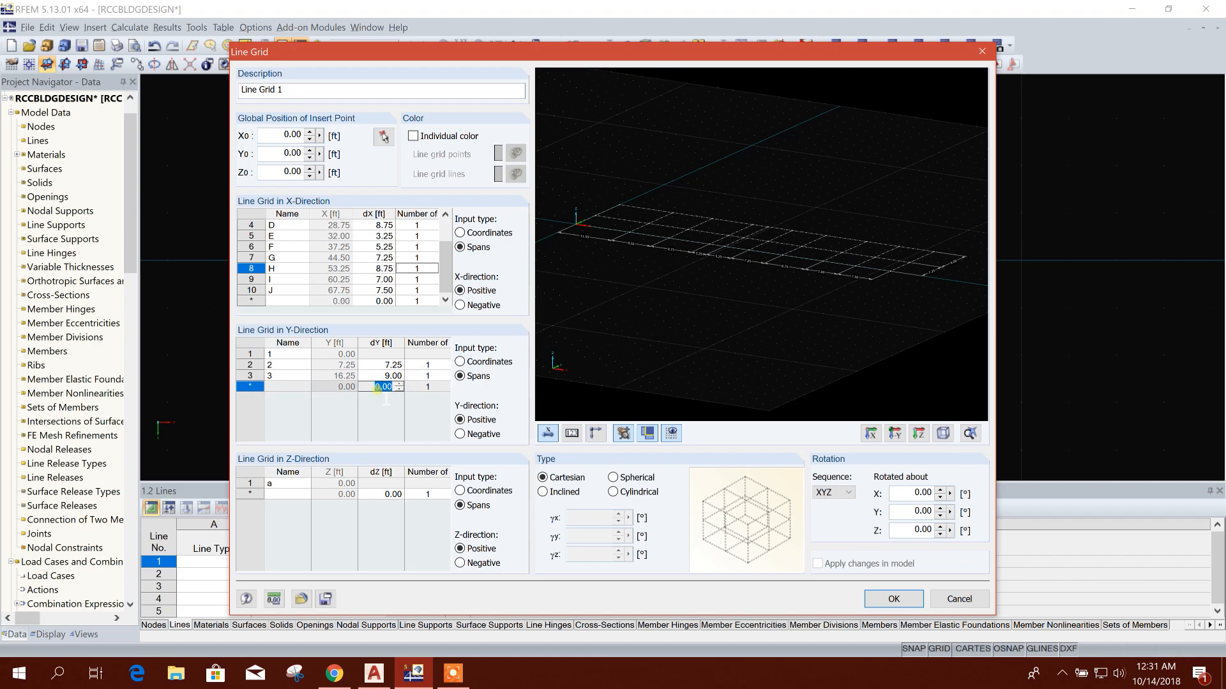
pyautogui.click(374, 673)
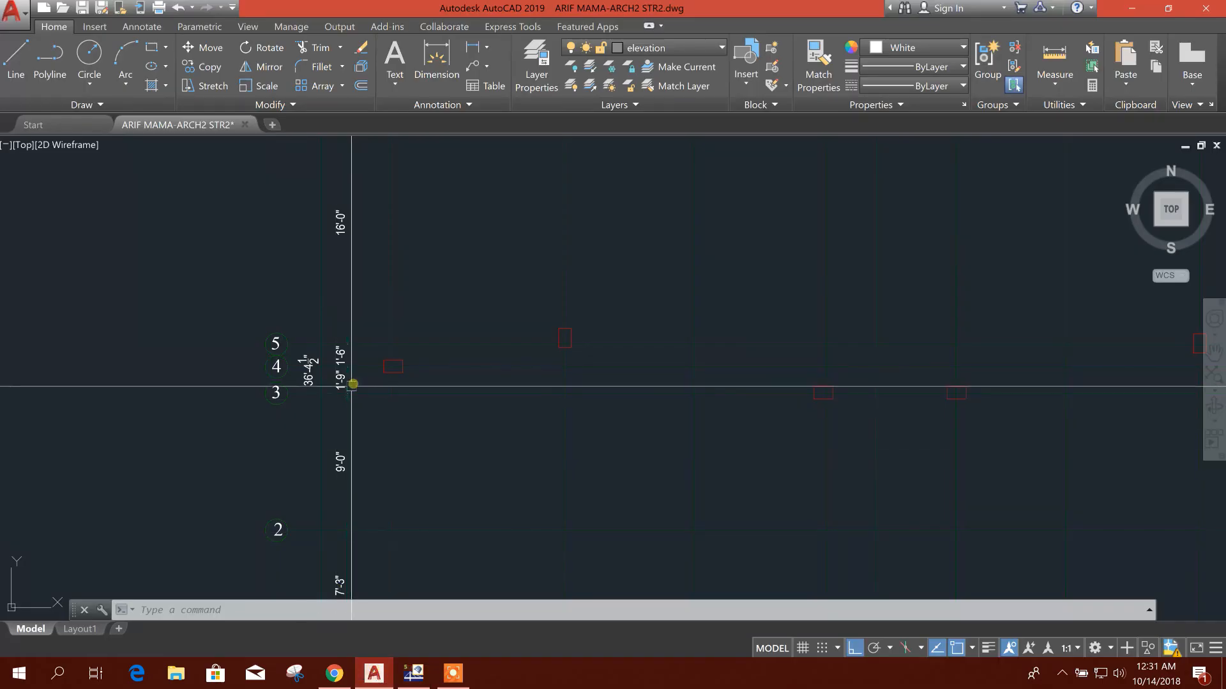
pyautogui.click(412, 672)
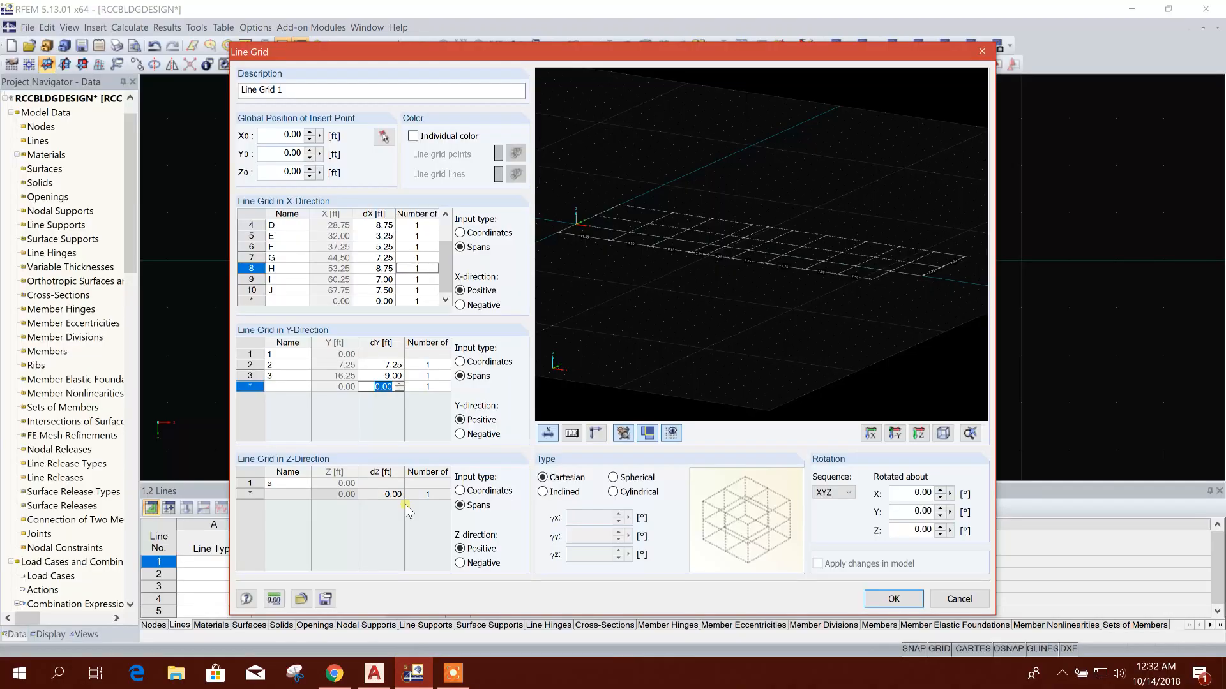
pyautogui.write('1.75')
pyautogui.write('1.5')
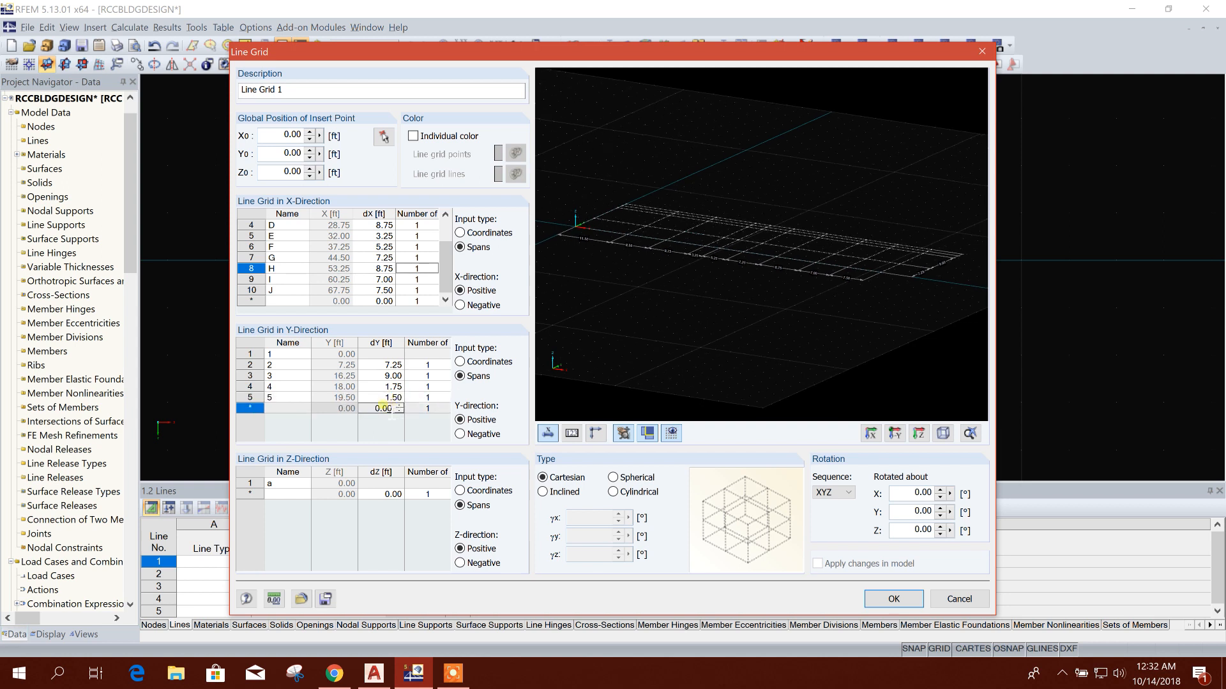
pyautogui.click(373, 673)
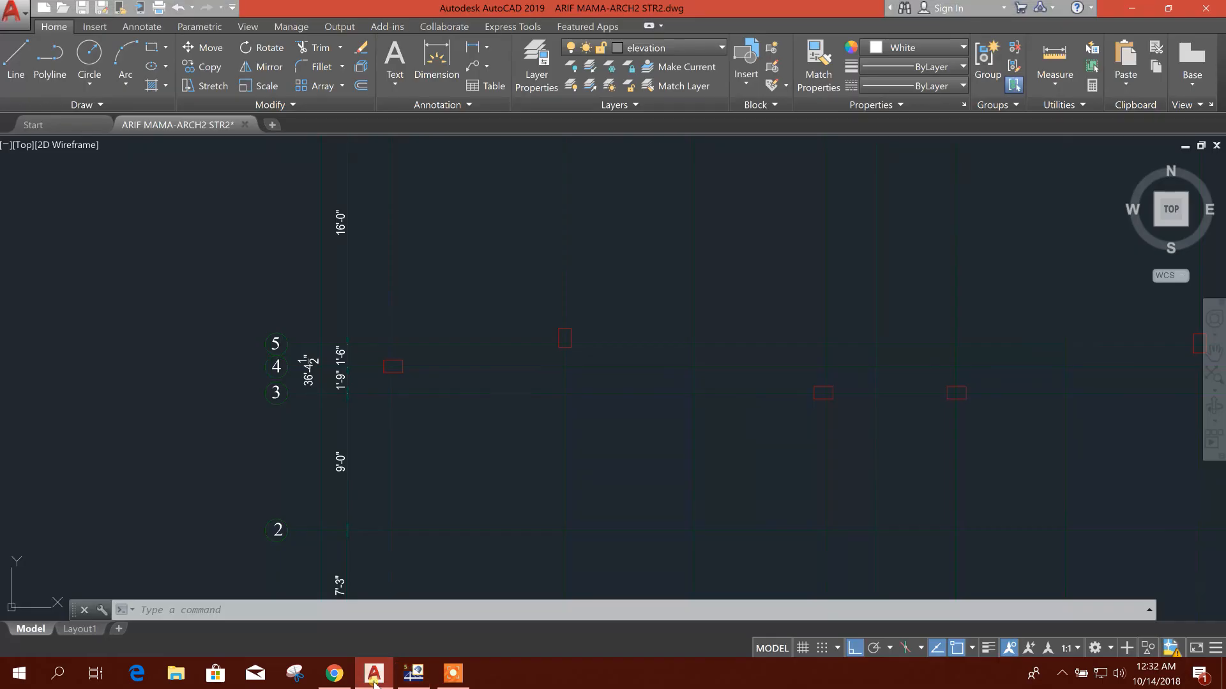
pyautogui.click(413, 673)
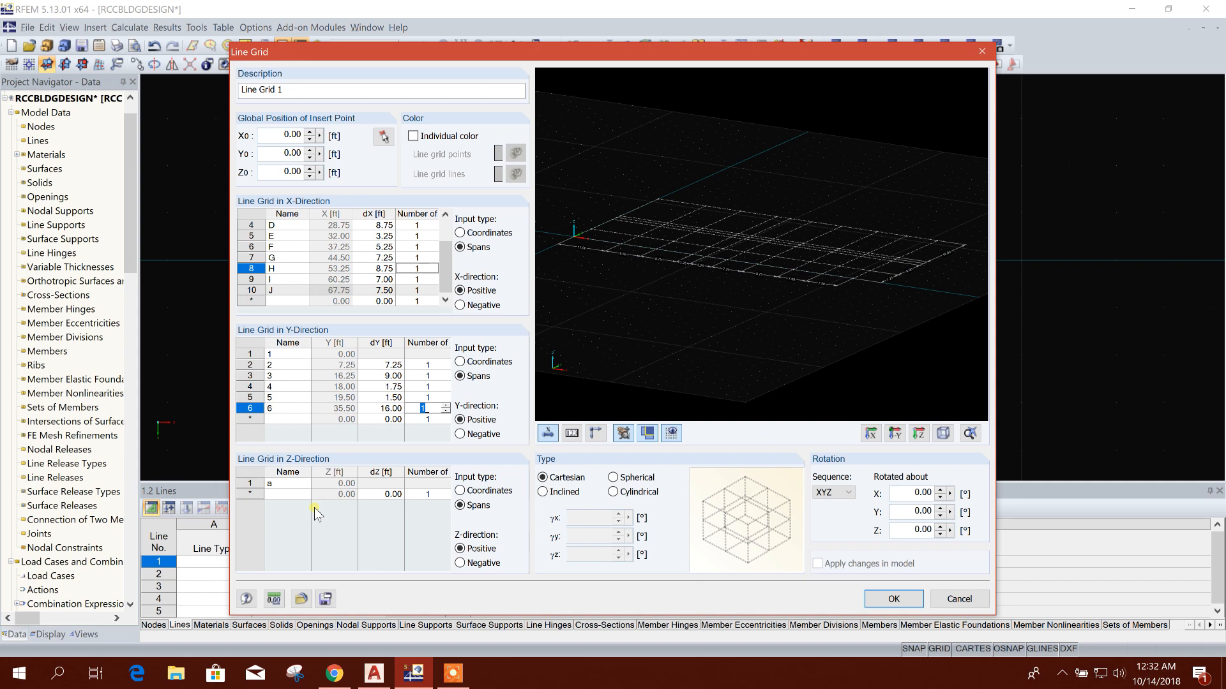
pyautogui.moveTo(383, 431)
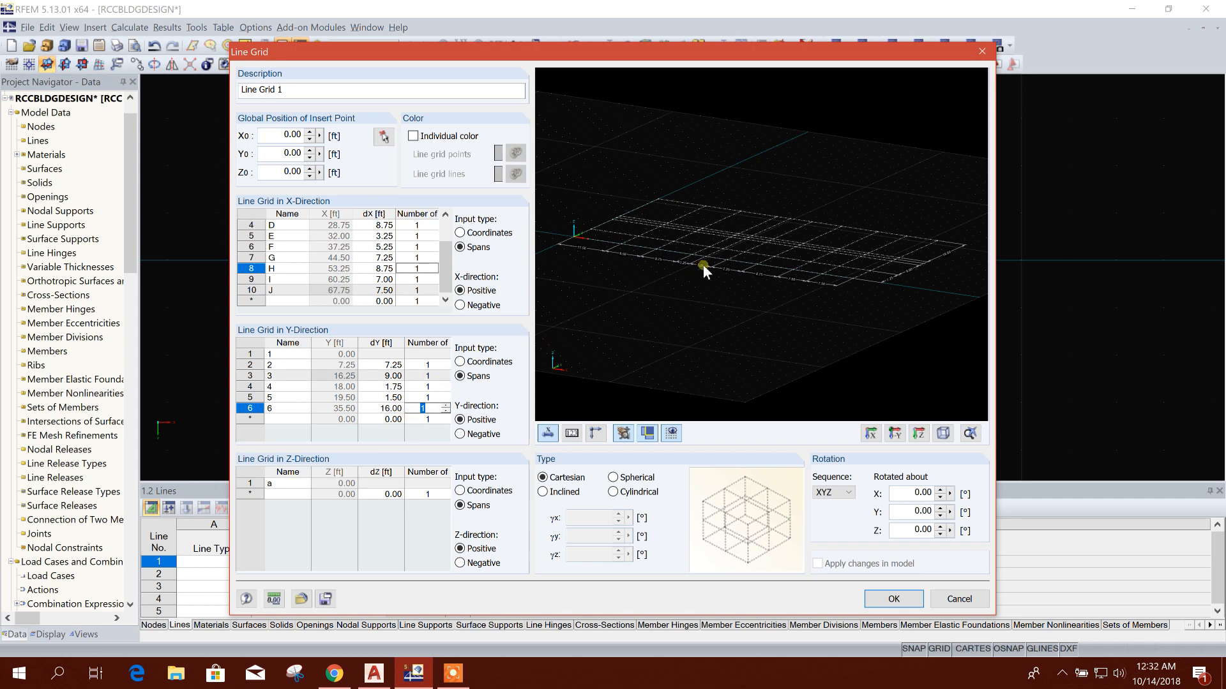
pyautogui.moveTo(679, 217)
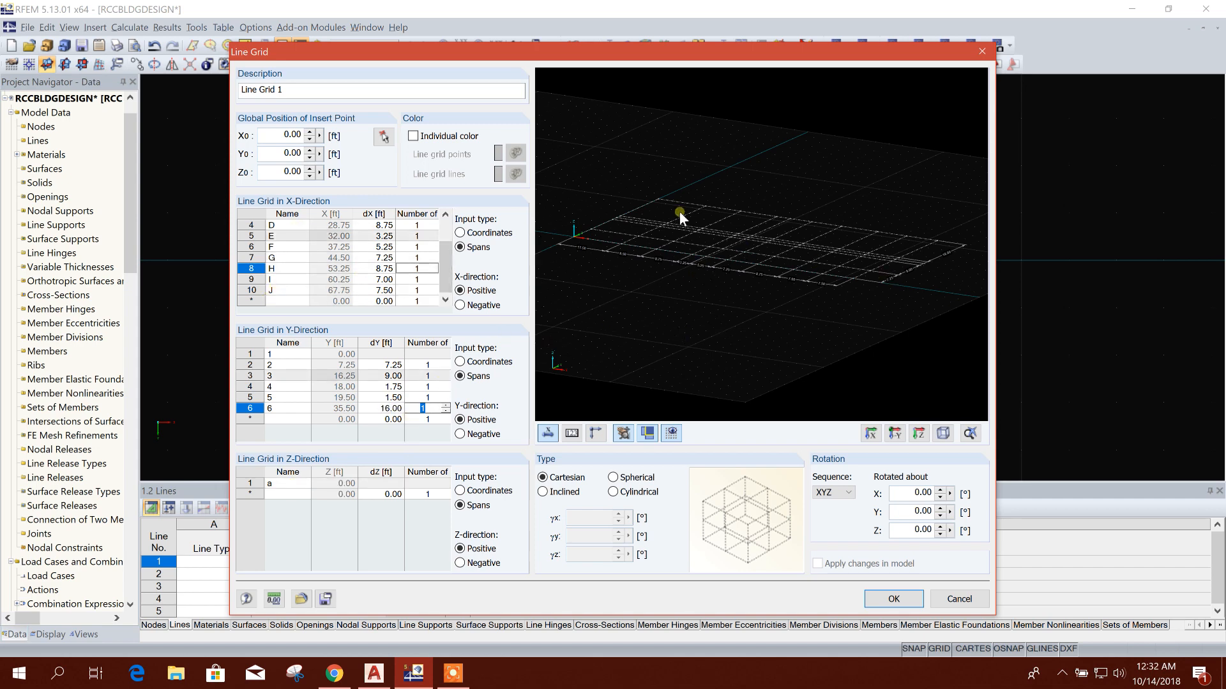
pyautogui.moveTo(873, 290)
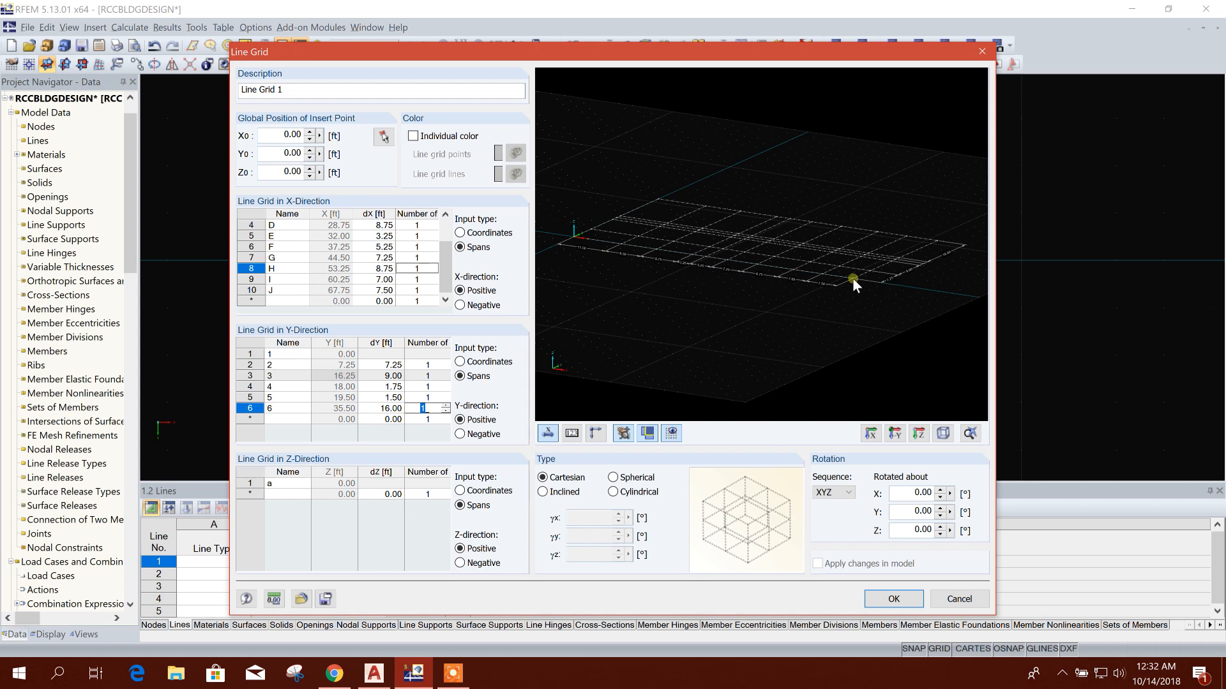
pyautogui.moveTo(638, 204)
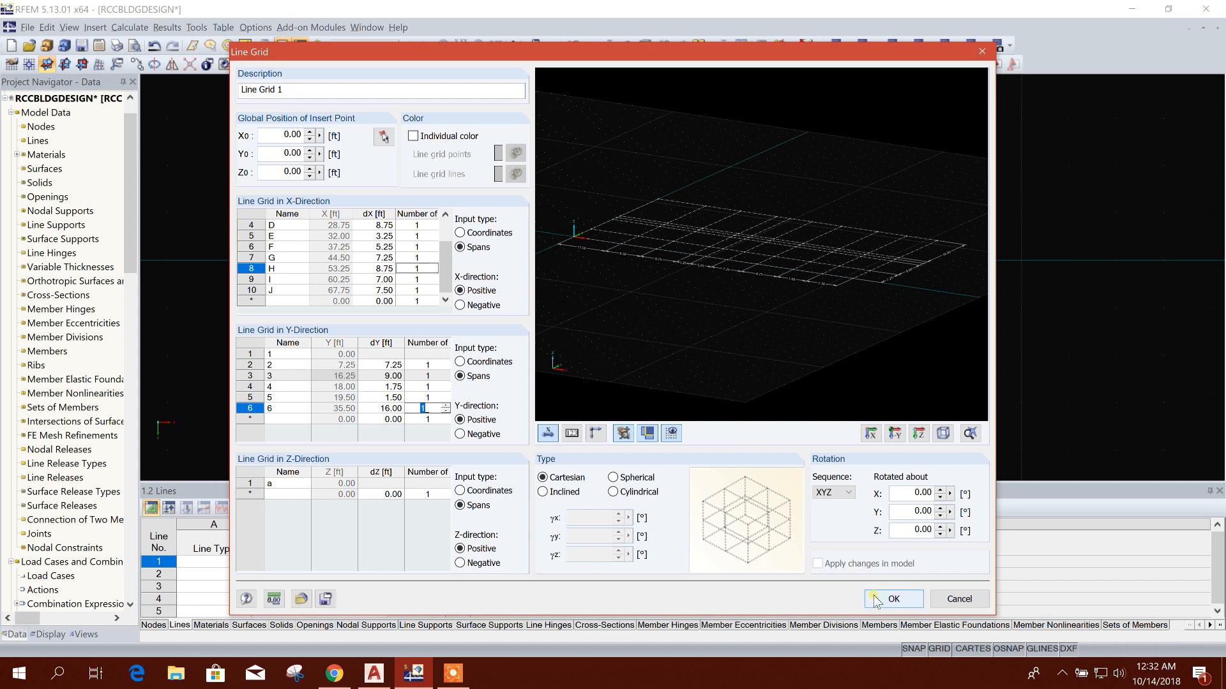
# Confirm Line Grid 1 so the lettered and numbered grid appears in the workspace.
pyautogui.click(892, 599)
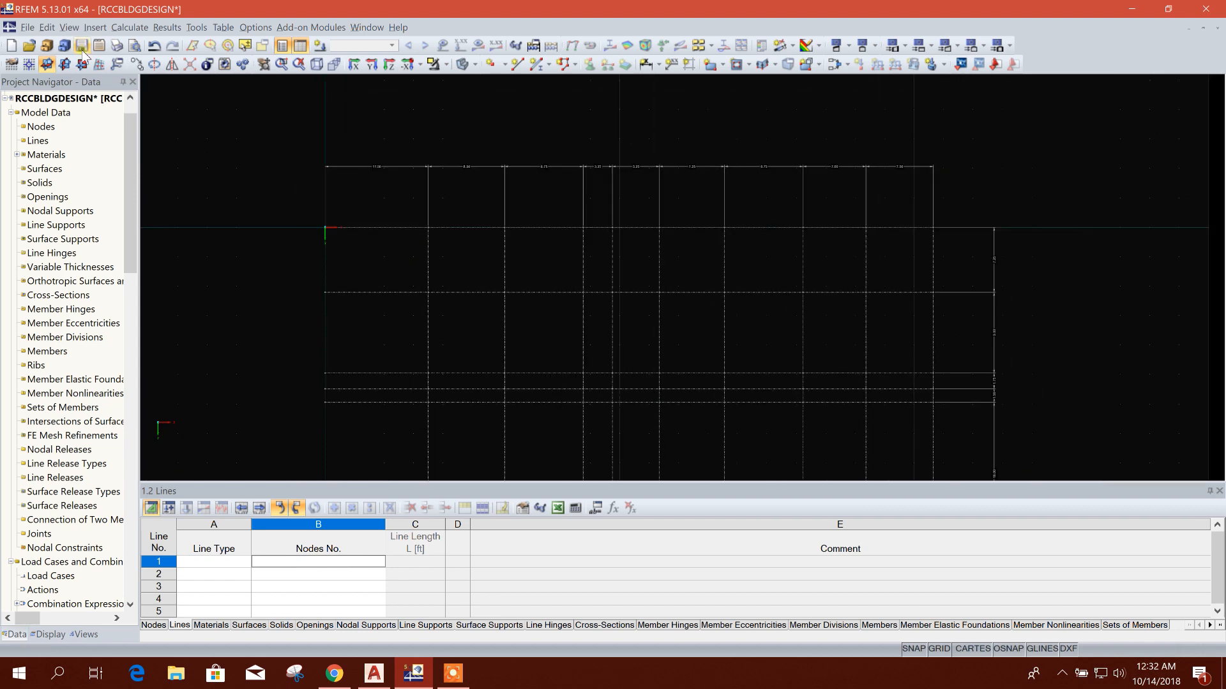
pyautogui.click(46, 27)
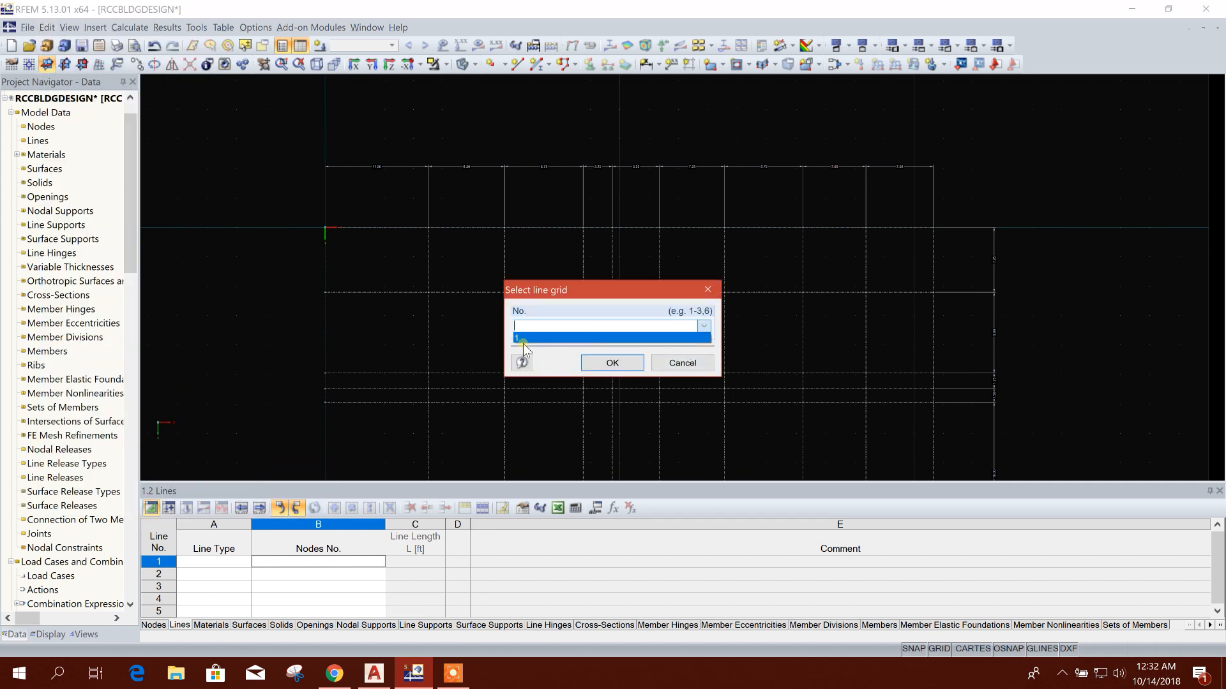
# Select Line Grid 1 in the Select line grid dialog and confirm it for editing.
pyautogui.click(610, 337)
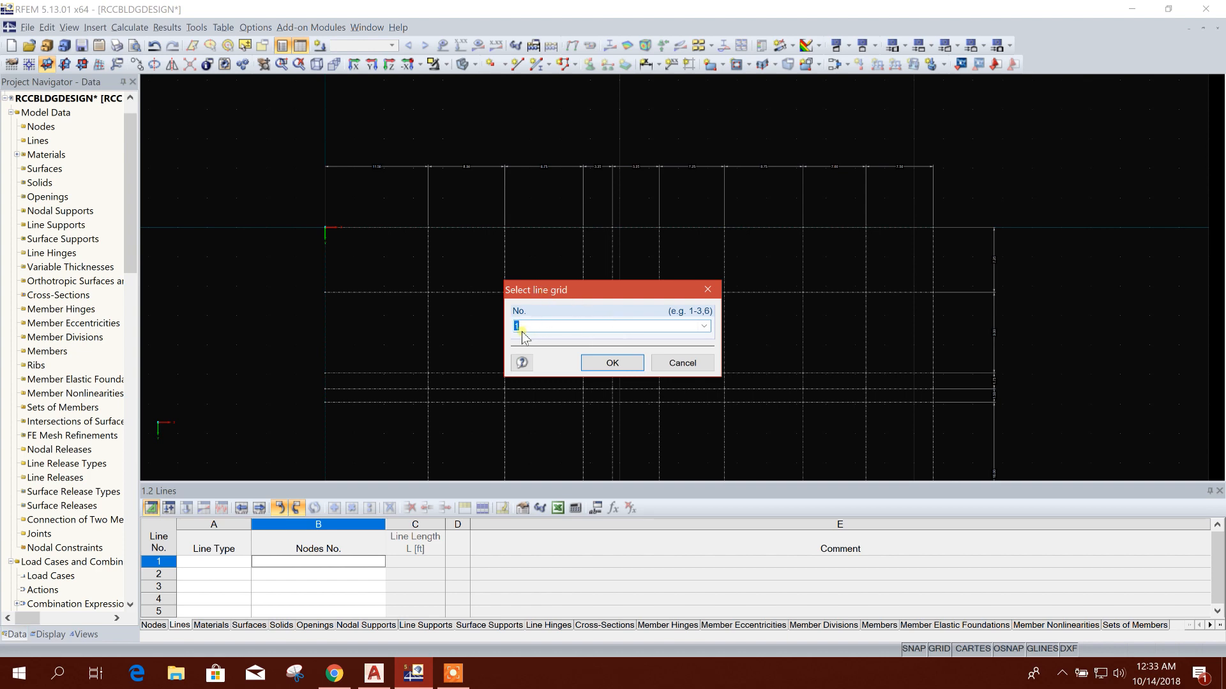
pyautogui.click(612, 363)
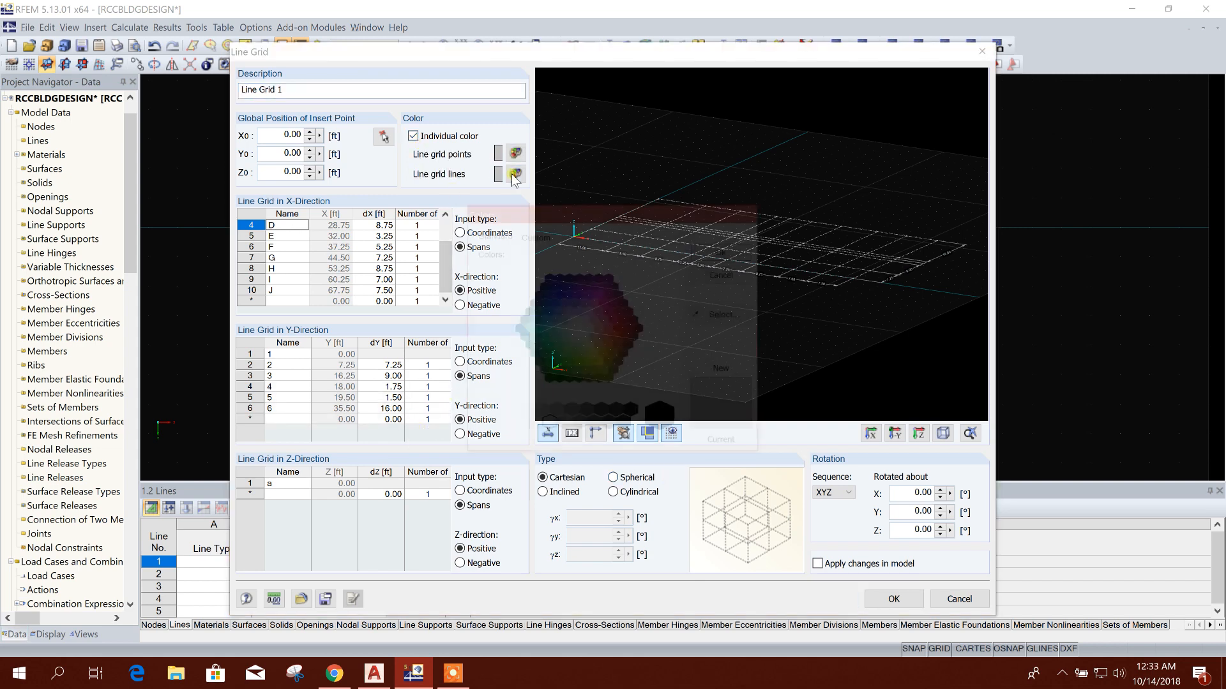
# Set the Line Grid 1 line colour to green and apply it to the model view.
pyautogui.click(514, 174)
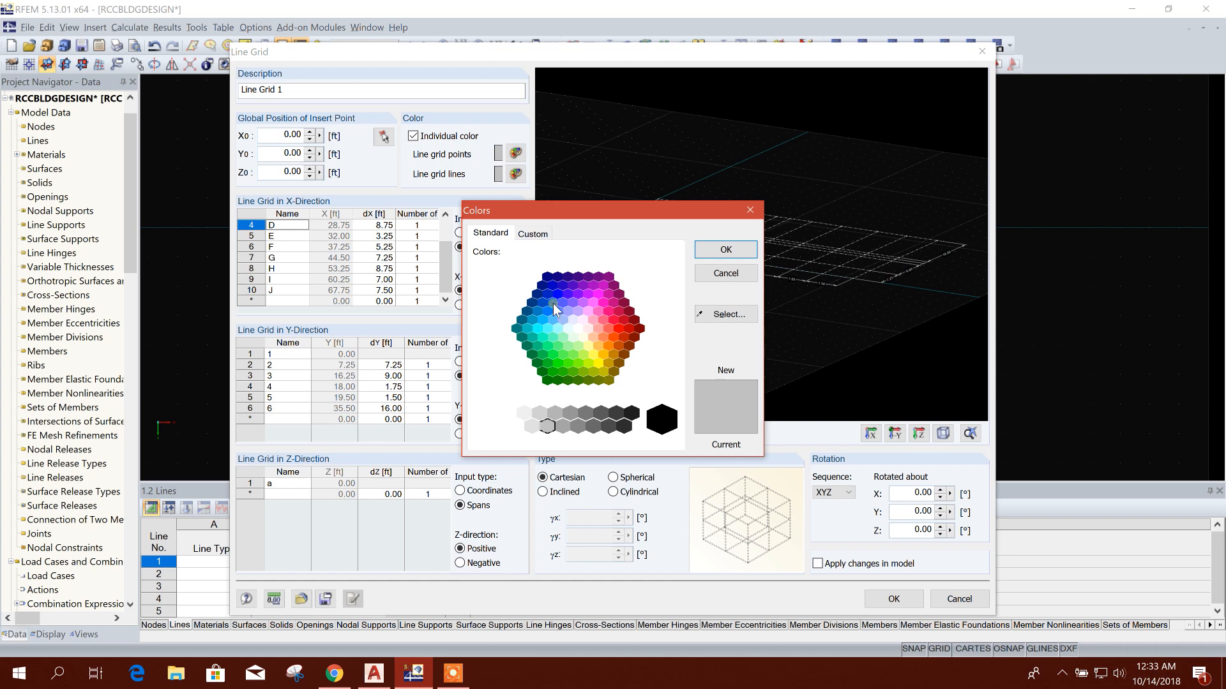
pyautogui.click(557, 347)
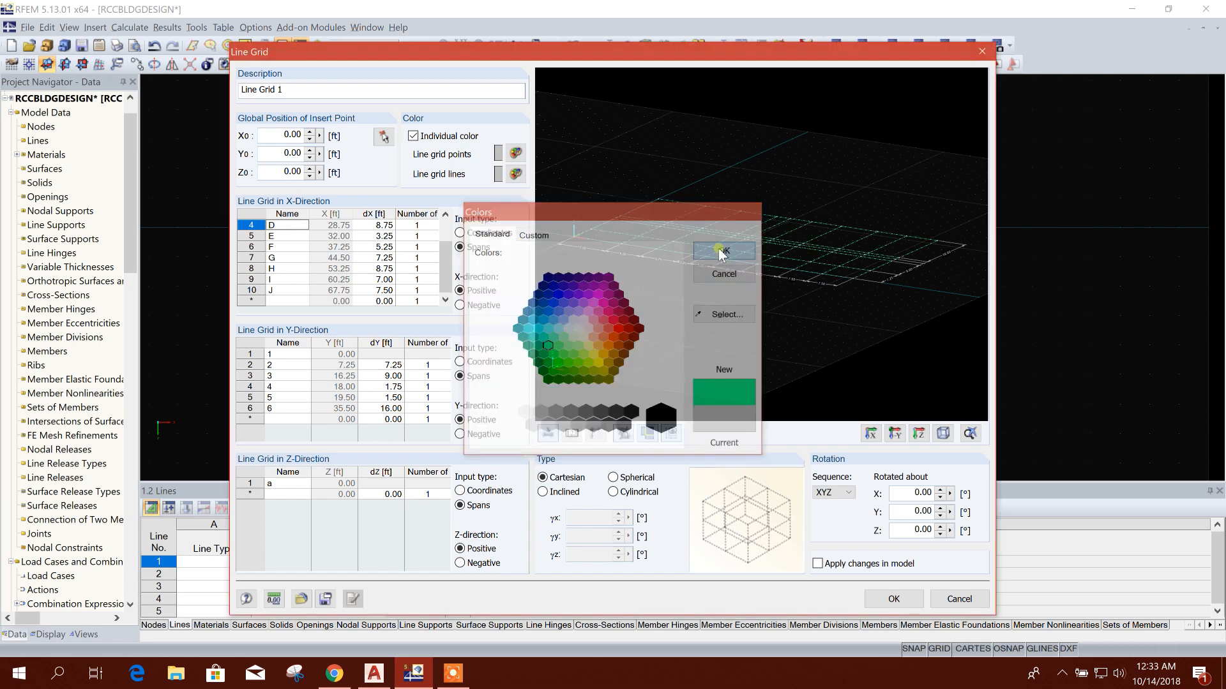
pyautogui.click(722, 252)
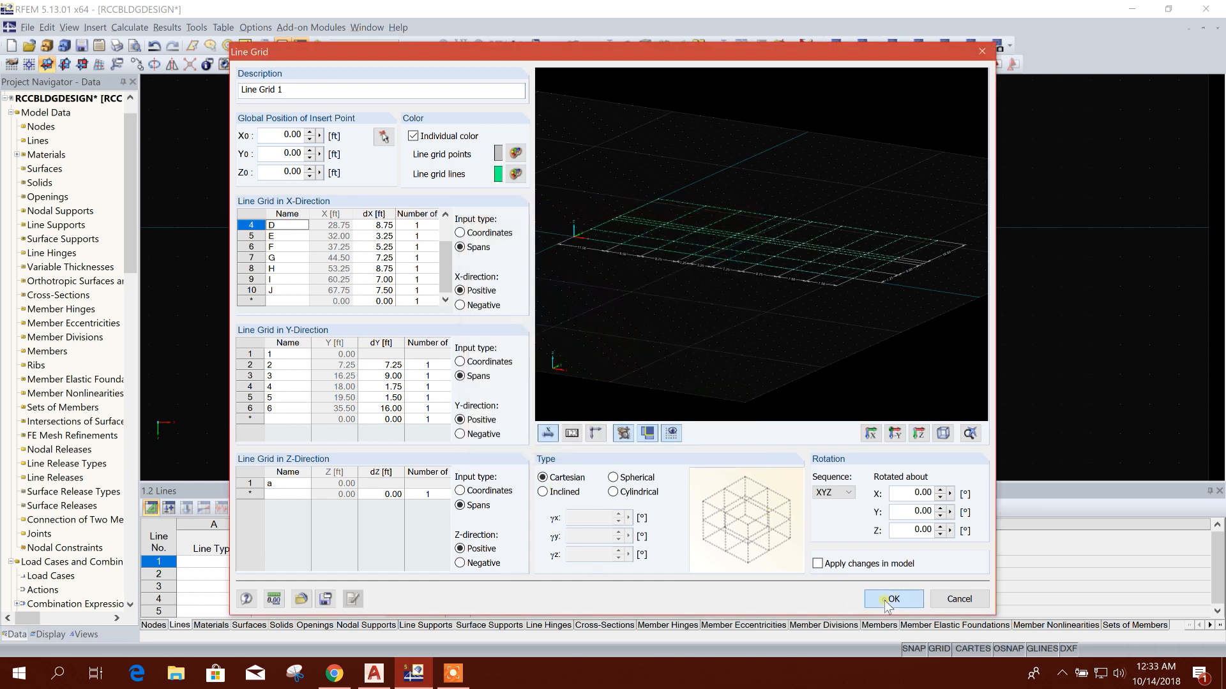
pyautogui.click(892, 599)
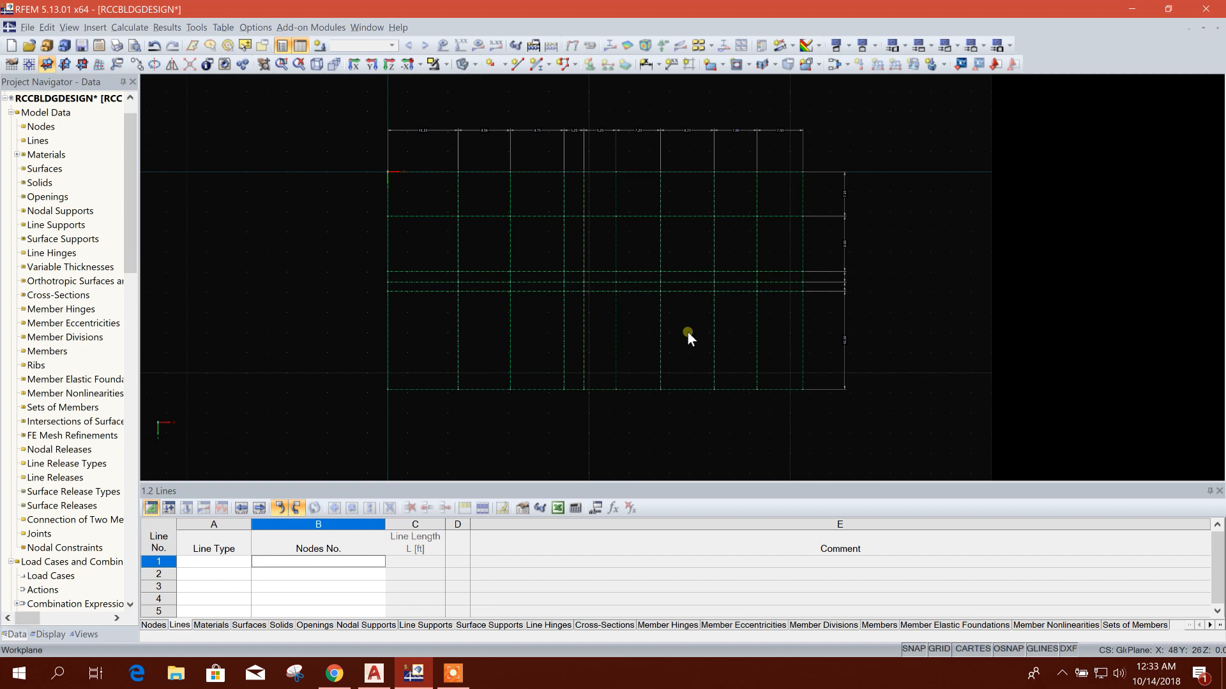